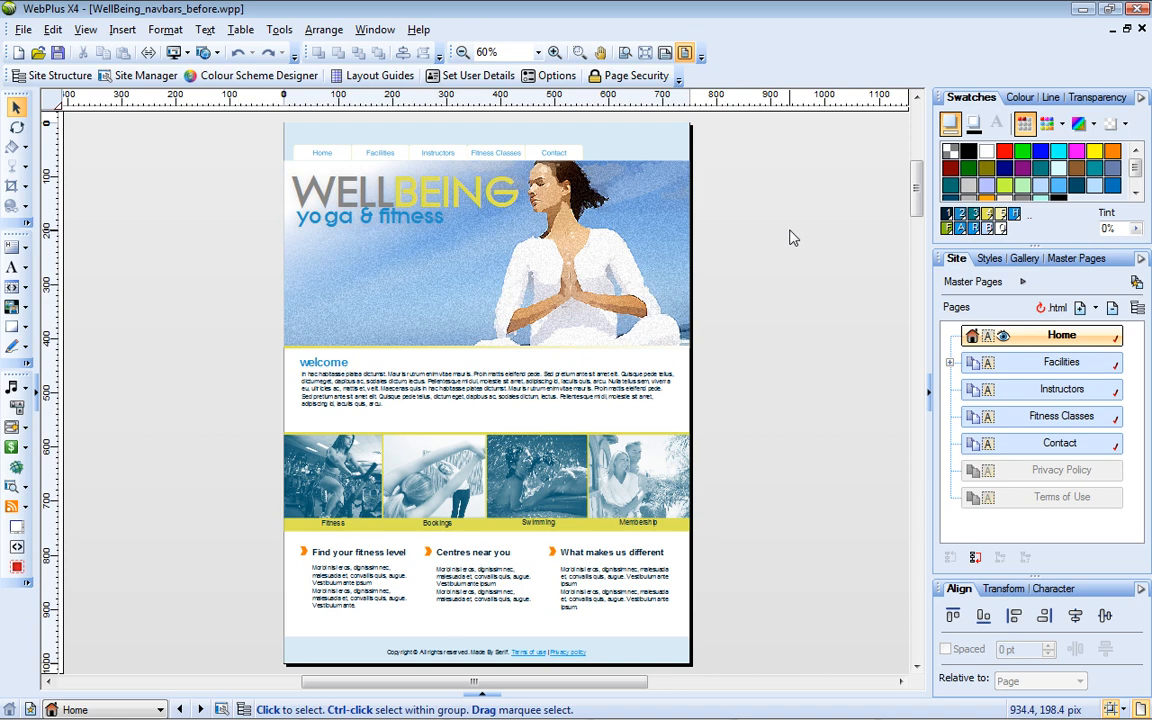
mouse_move(575, 165)
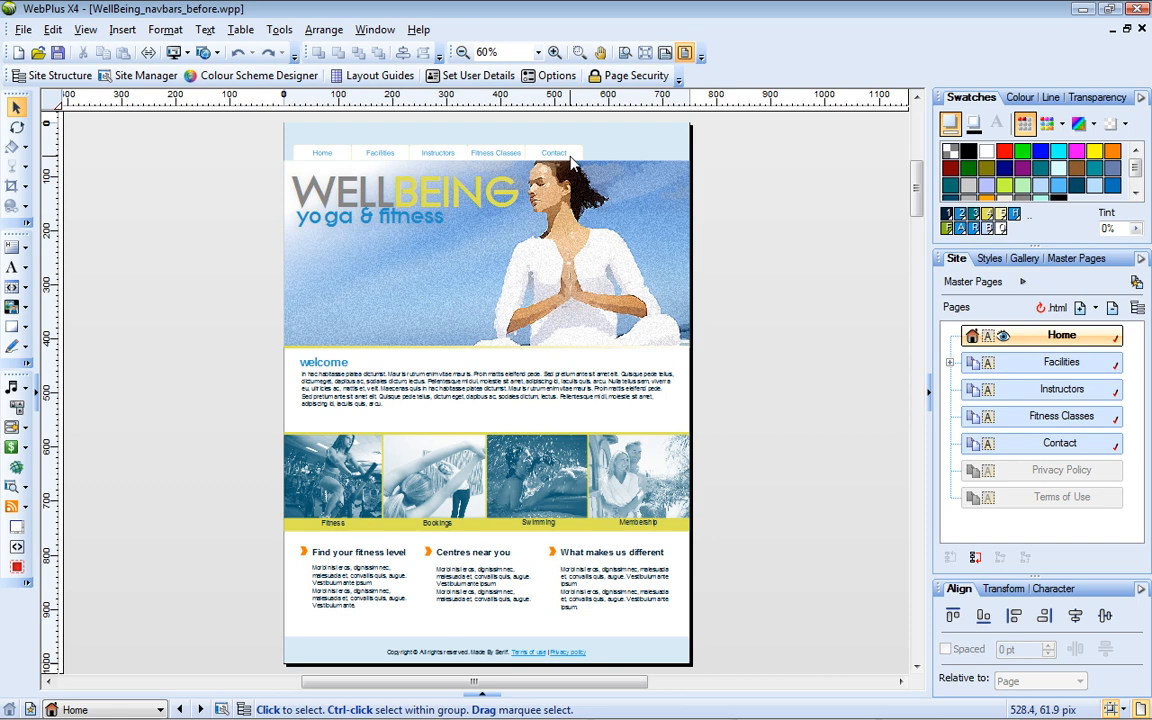
mouse_move(665, 246)
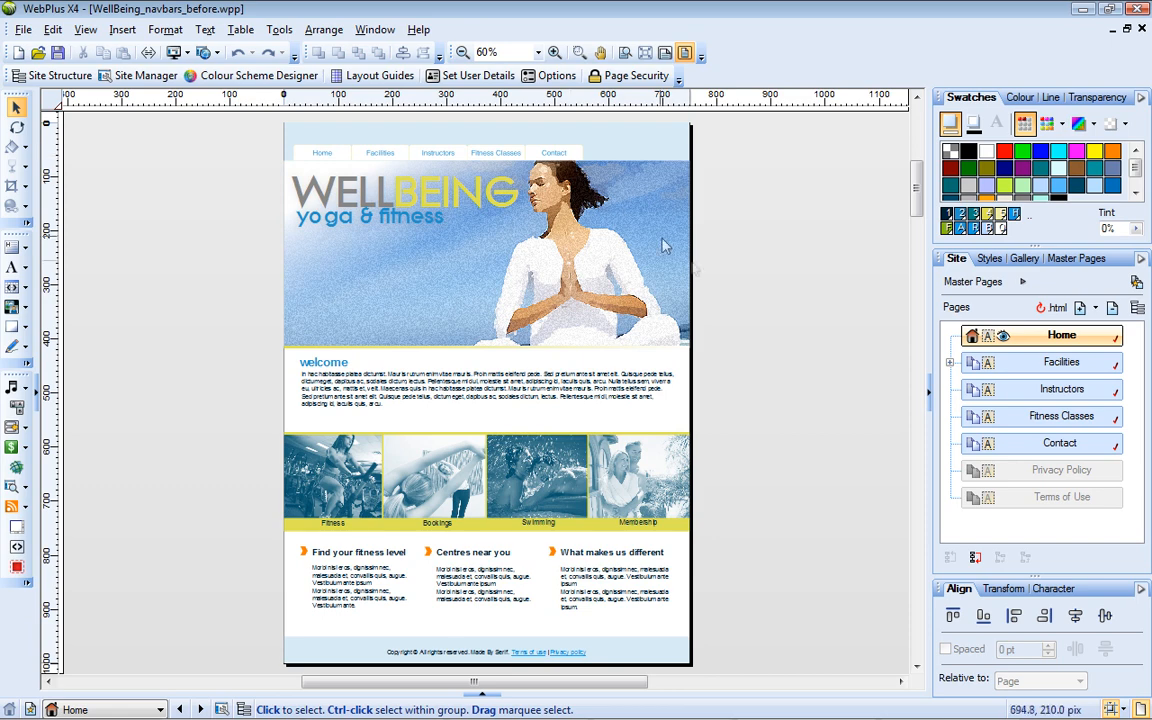
Open Master A from Master Pages in the Site tab for editing.
left_click(1021, 281)
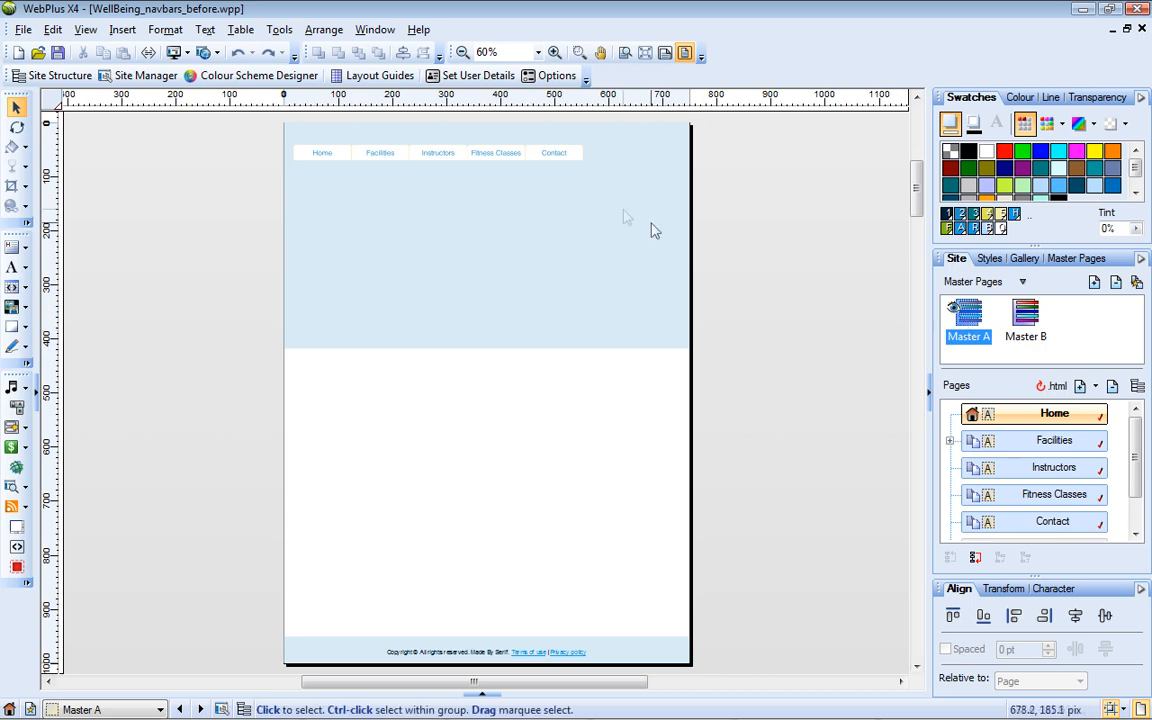
Select Master A's old small navigation bar at the top so it can be deleted.
left_click(437, 152)
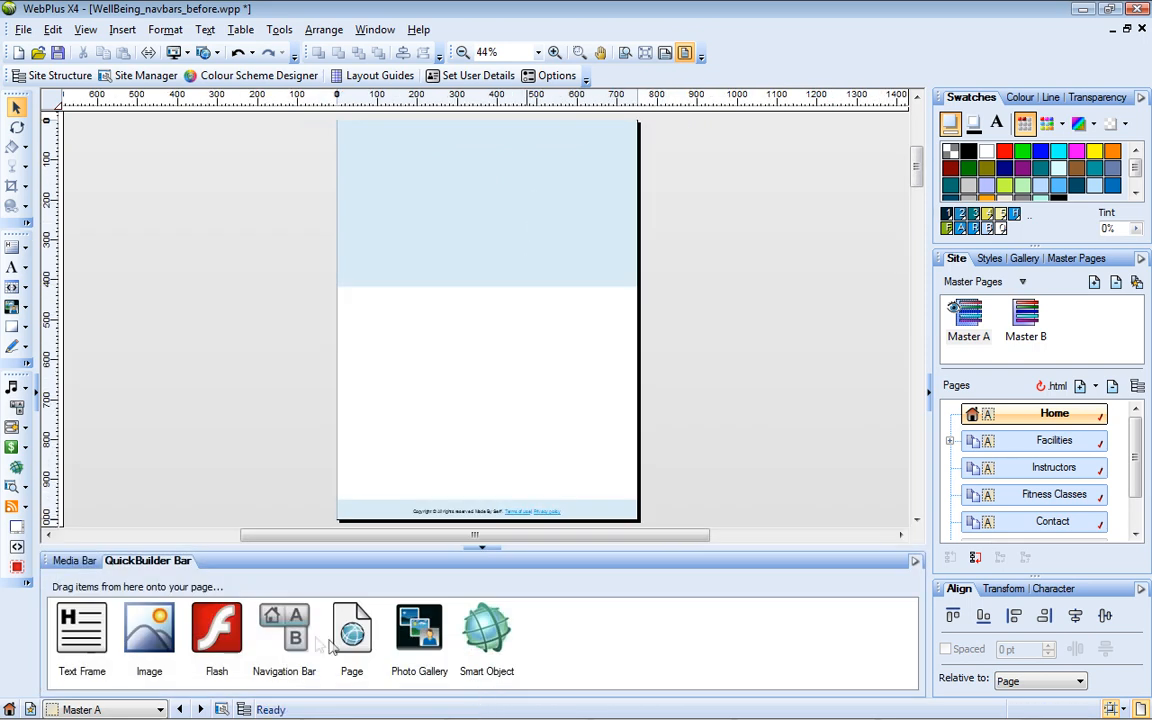
mouse_move(284, 628)
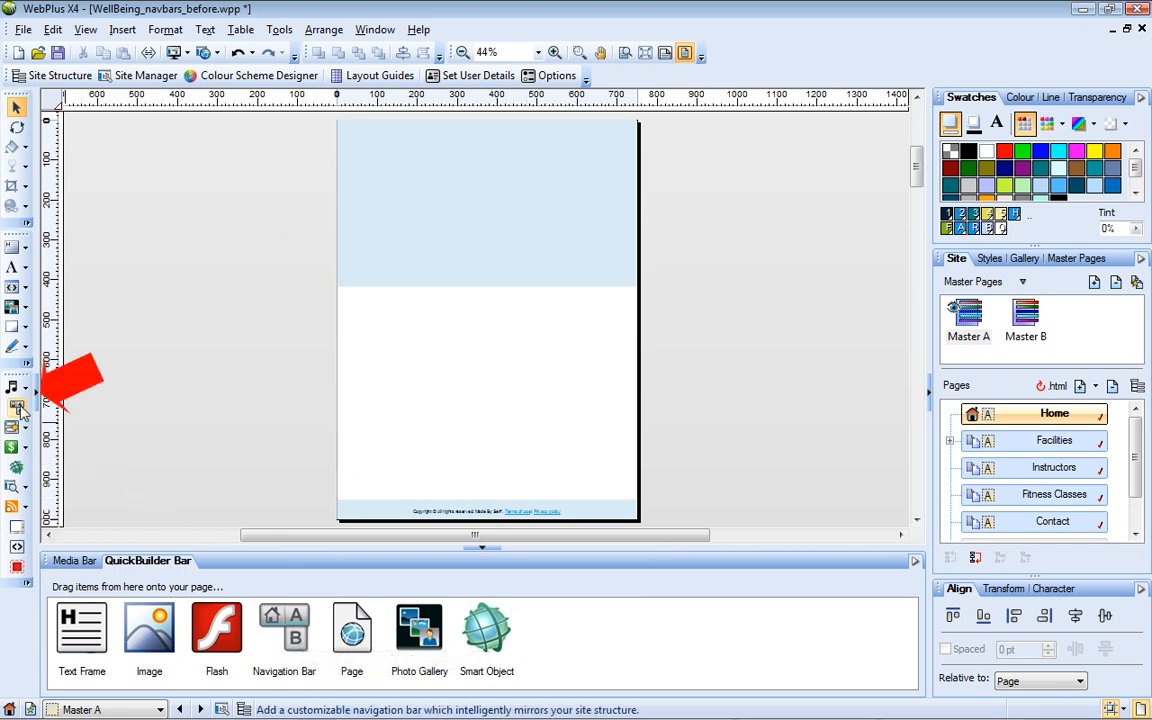
mouse_move(17, 428)
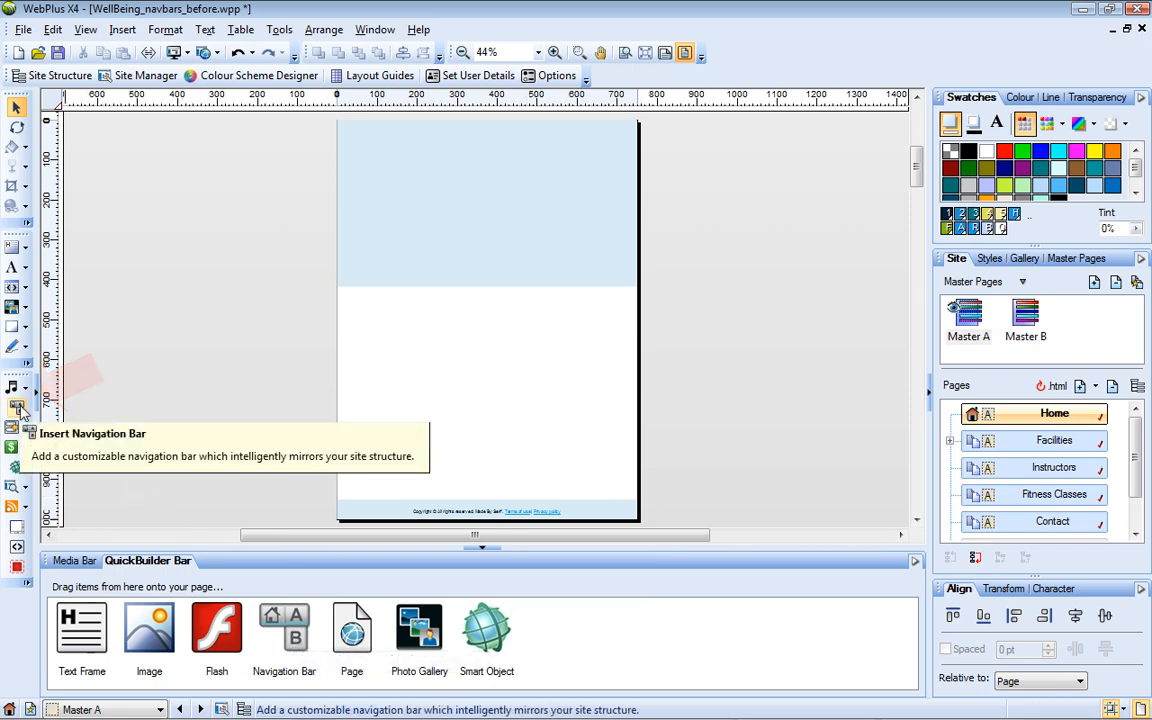
Insert a Designer (JavaScript) navigation bar with the blue Home and yellow buttons style.
left_click(17, 407)
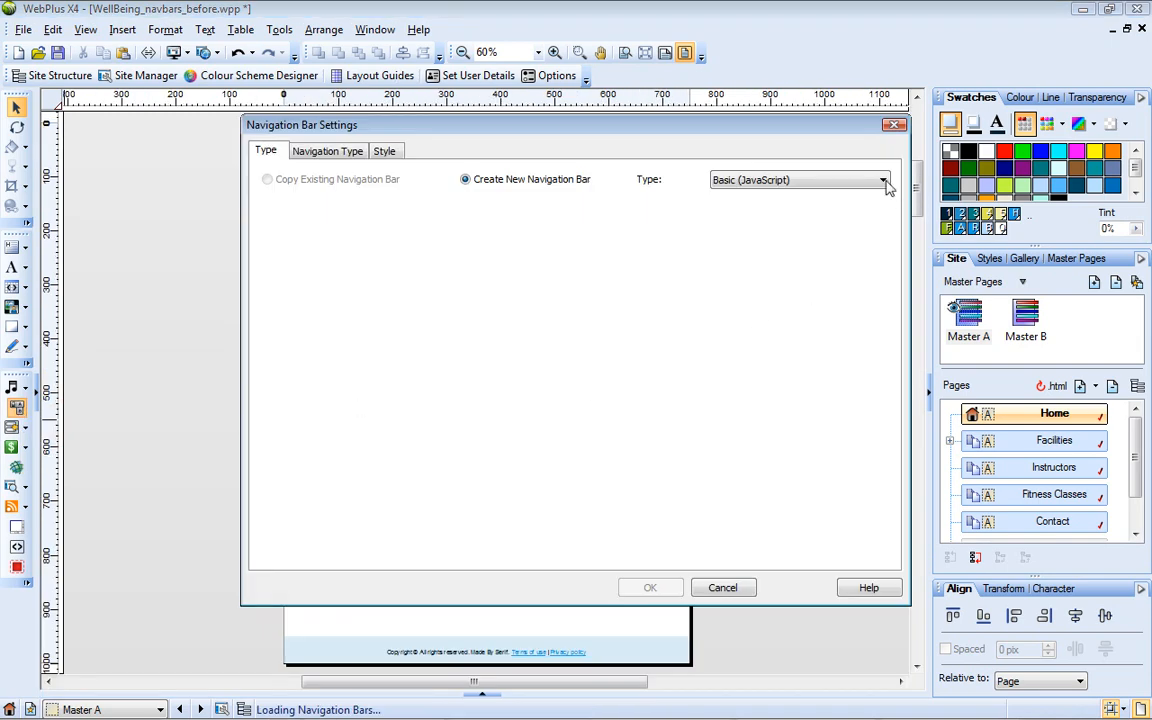
left_click(883, 180)
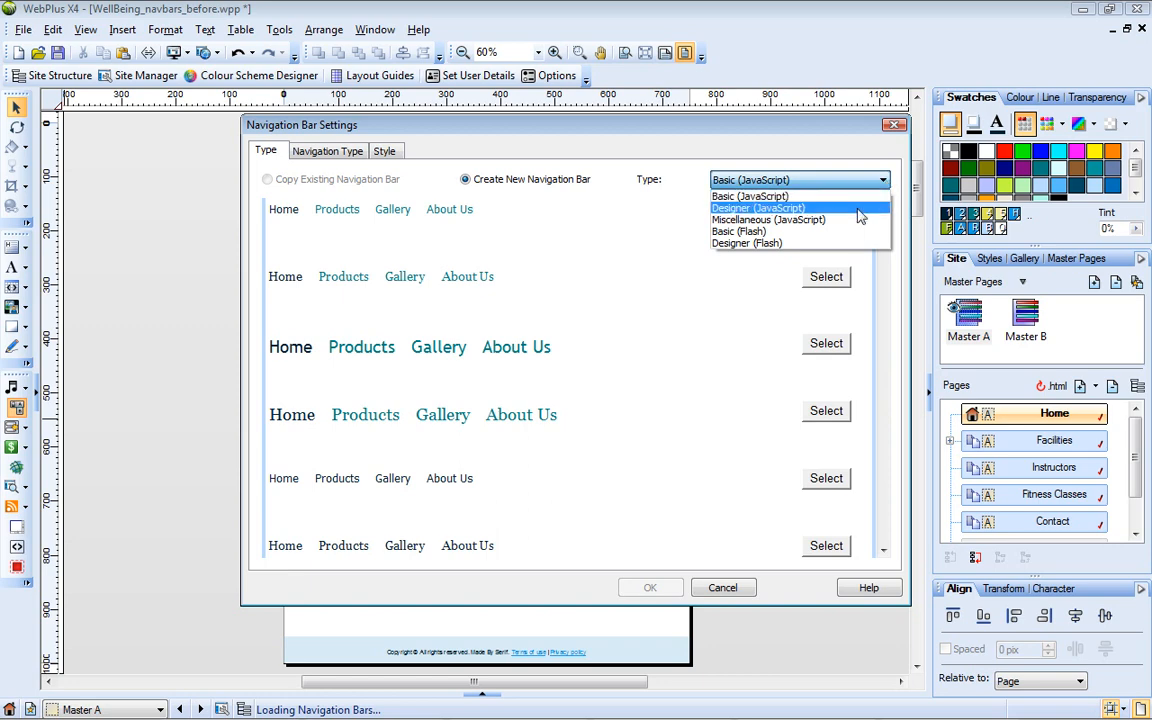
left_click(757, 208)
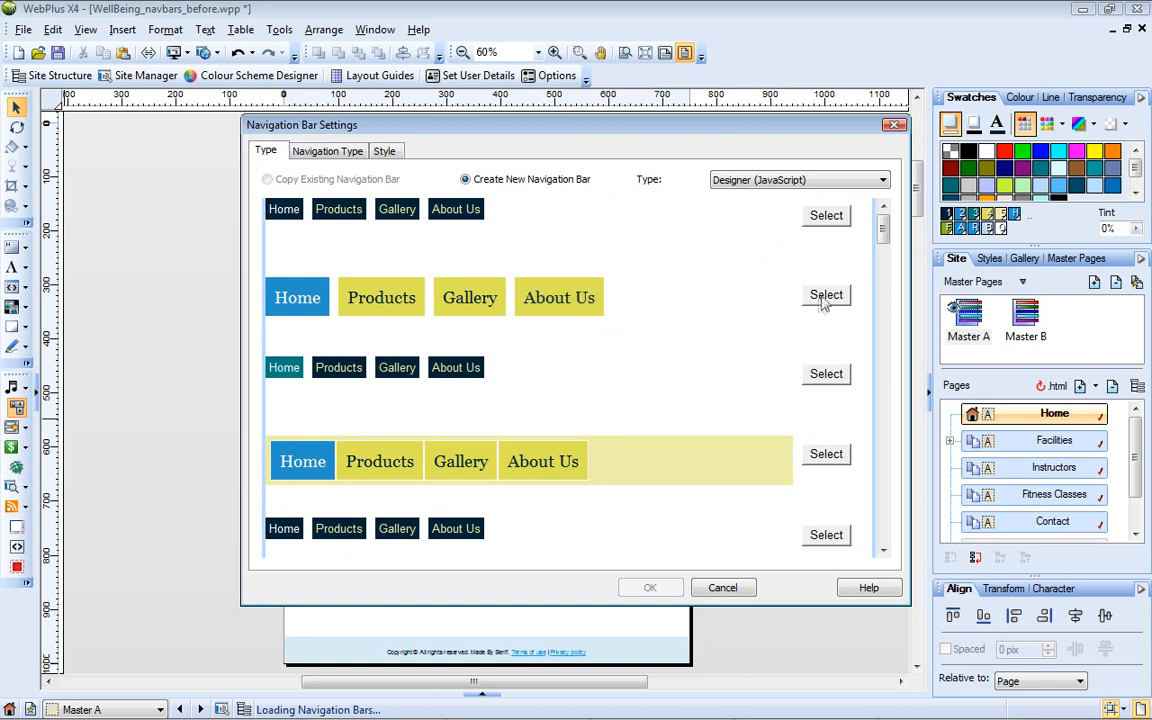
left_click(327, 150)
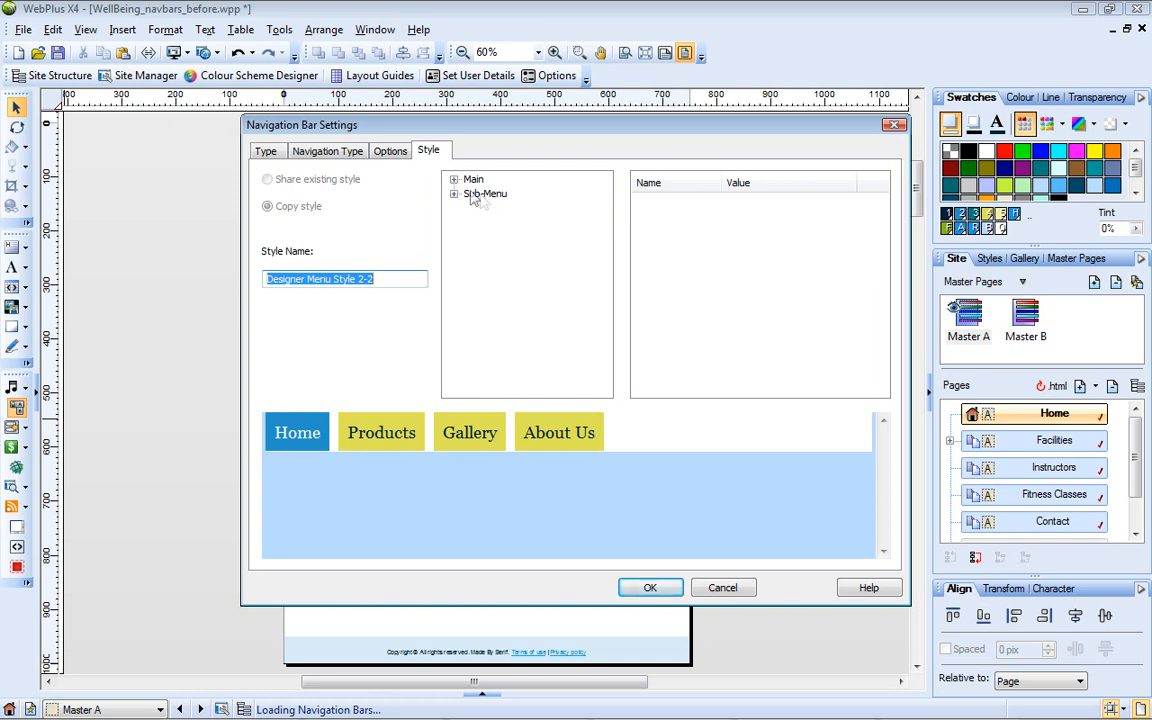
Set the Main > Link text style to white, bold Arial.
left_click(455, 179)
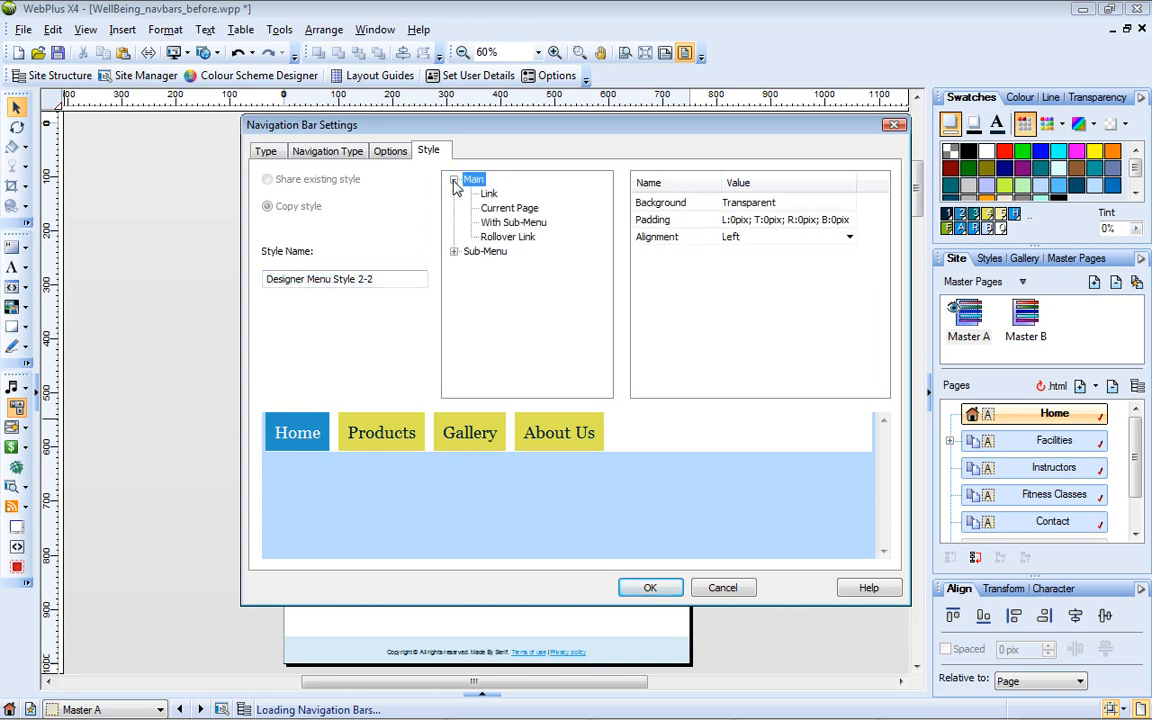
left_click(489, 193)
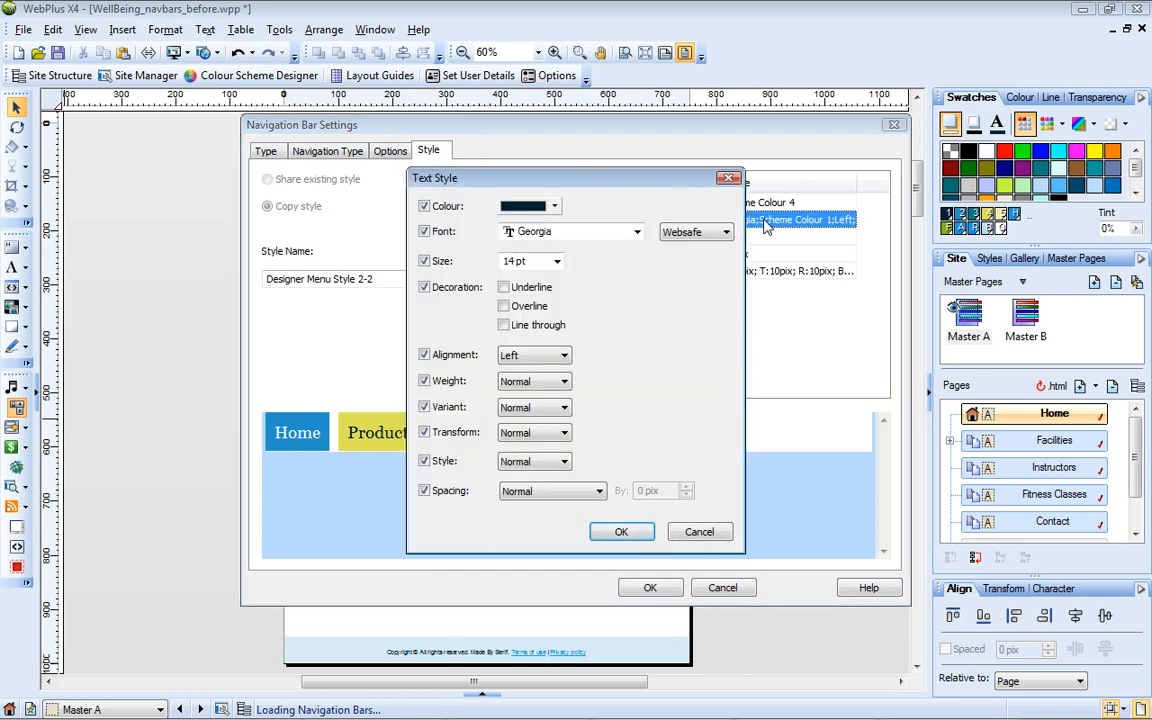
left_click(554, 205)
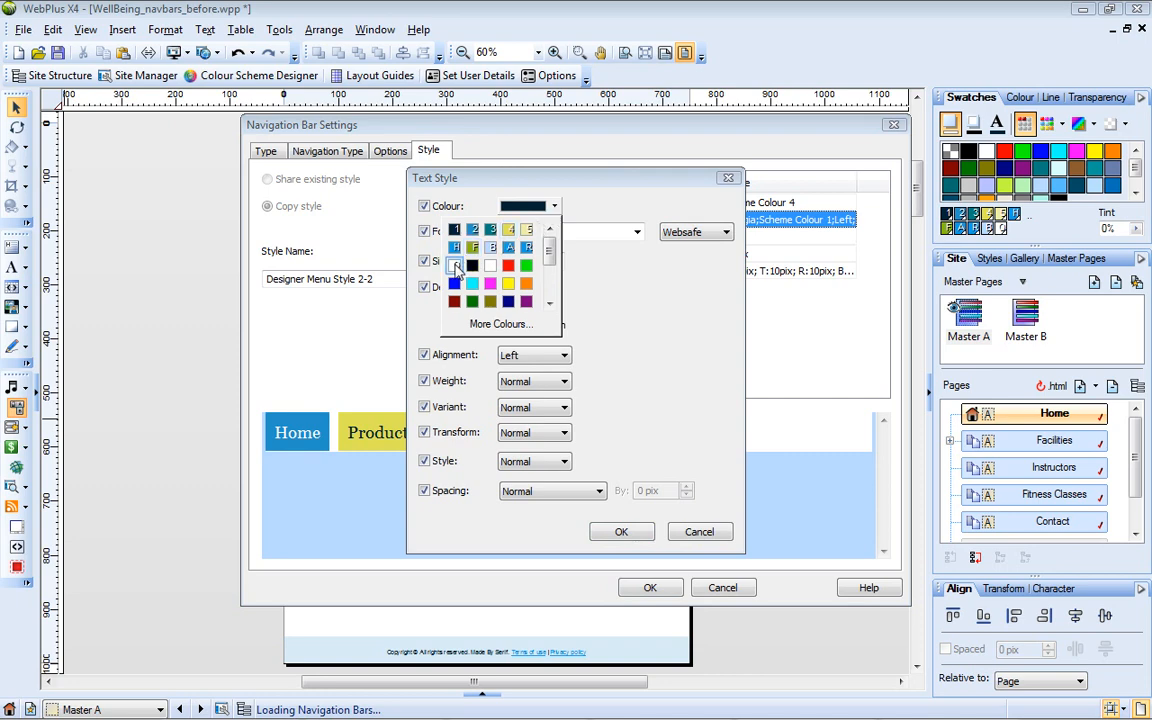
left_click(455, 266)
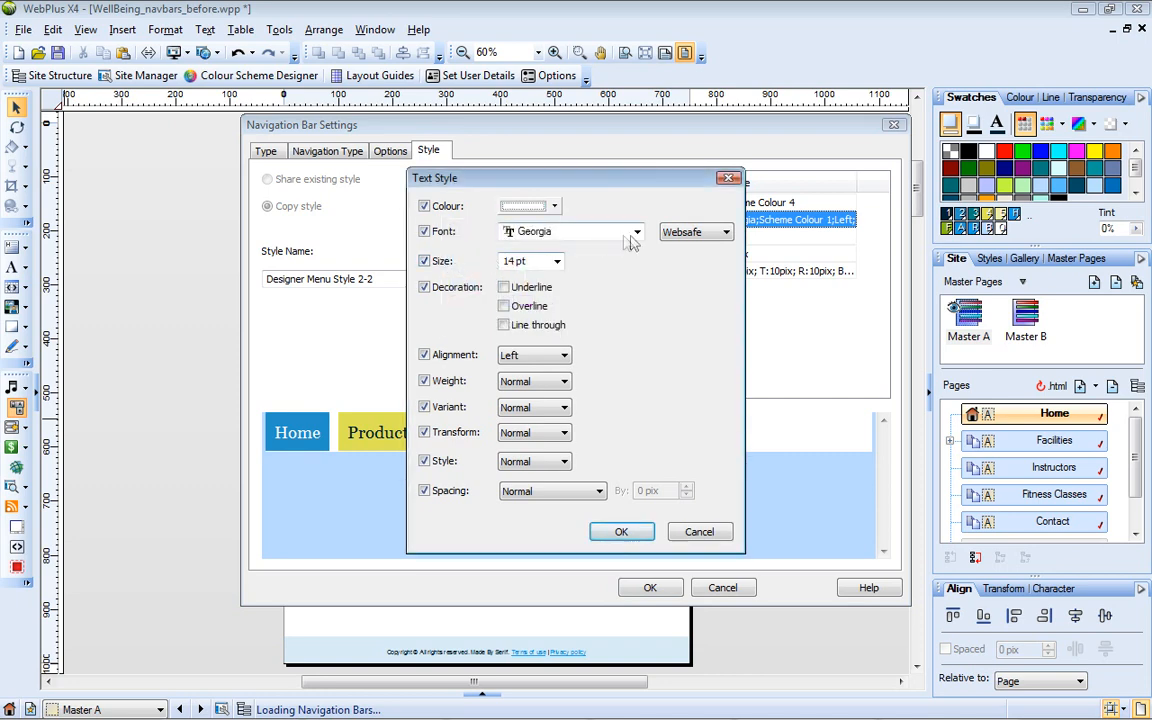
left_click(637, 231)
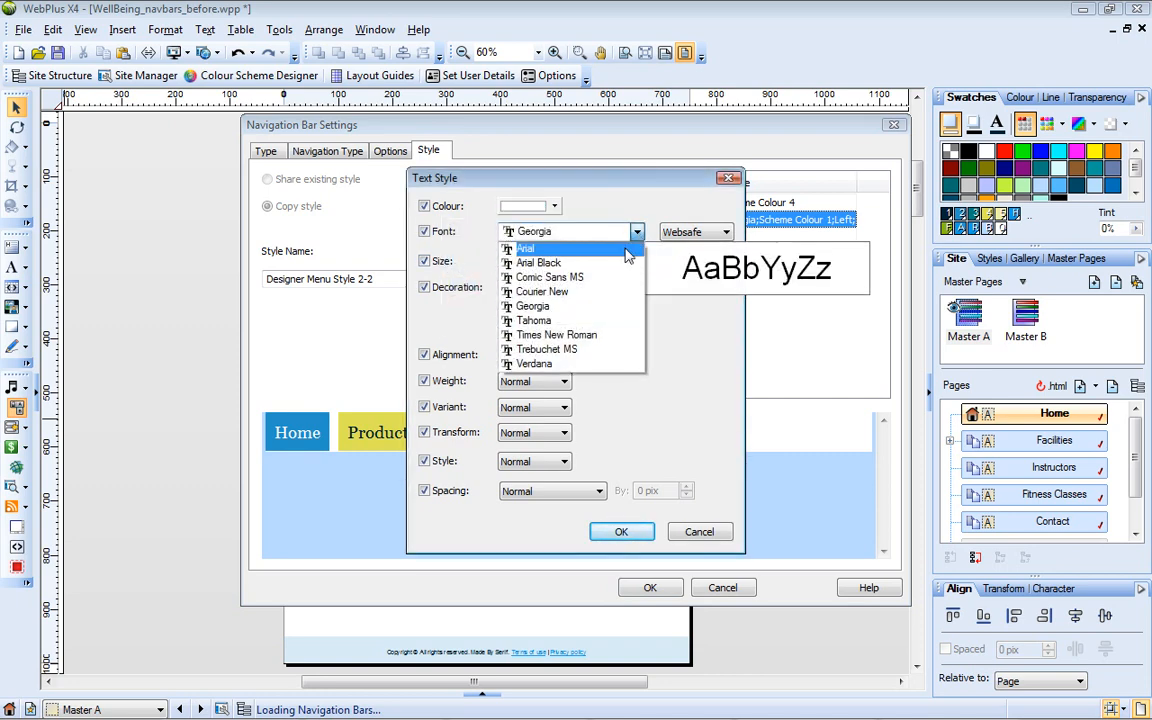
left_click(525, 248)
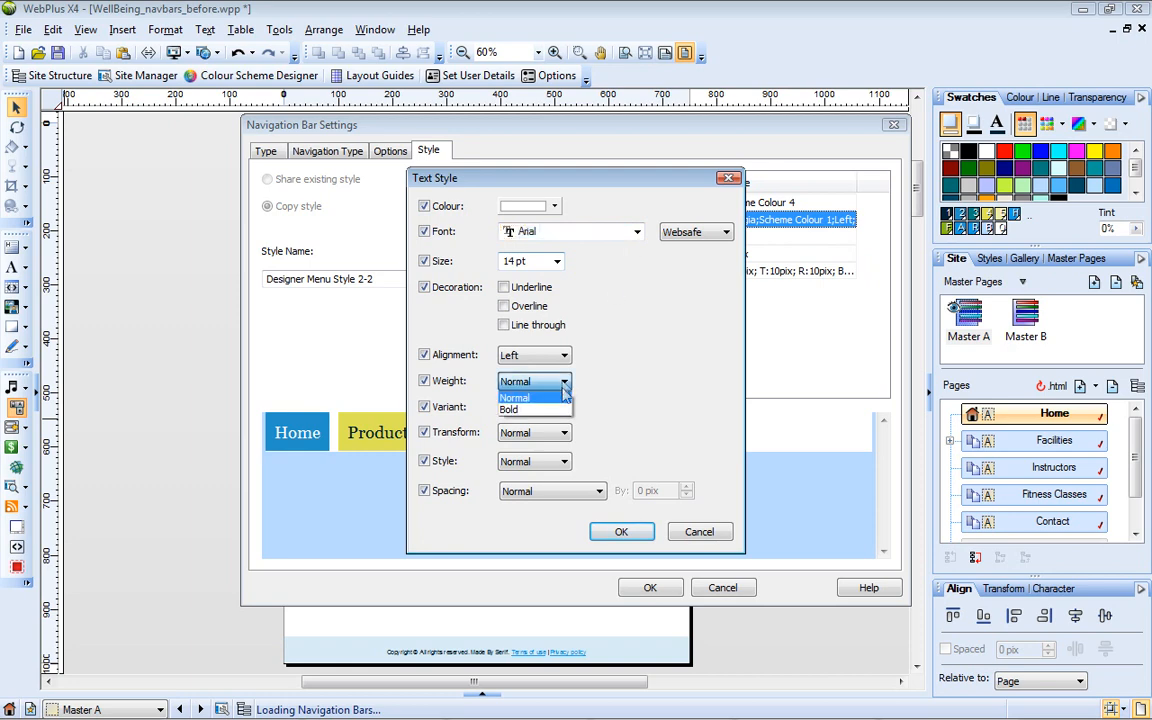
left_click(621, 531)
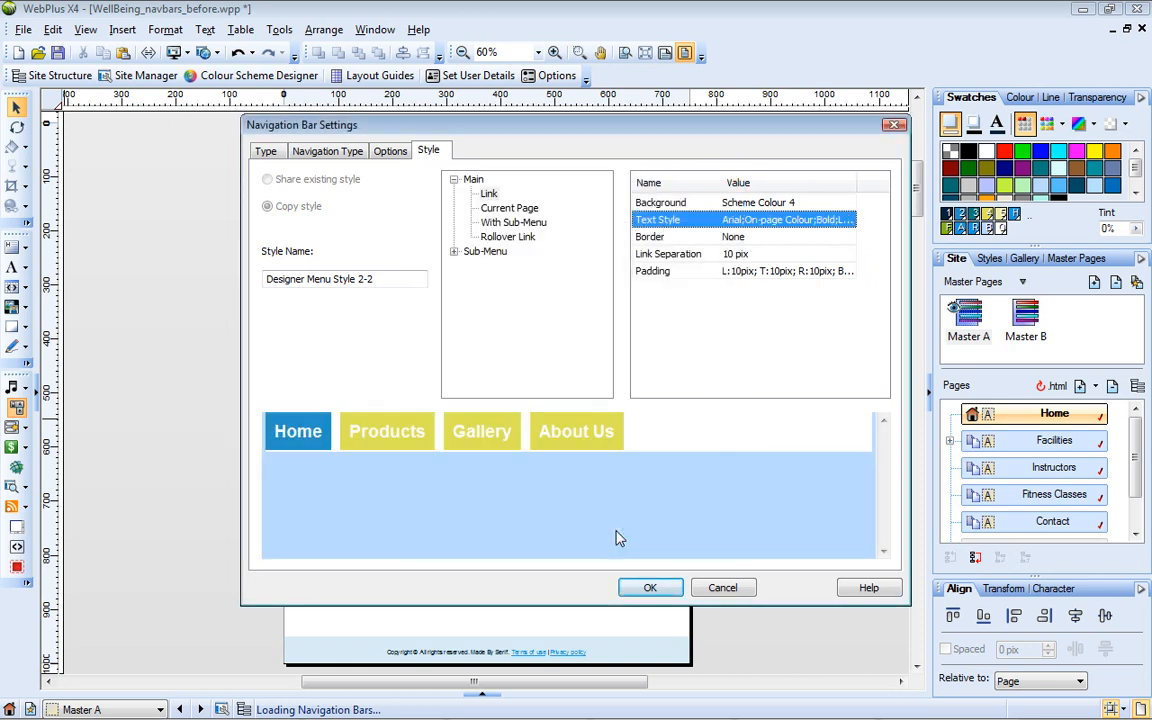
left_click(509, 207)
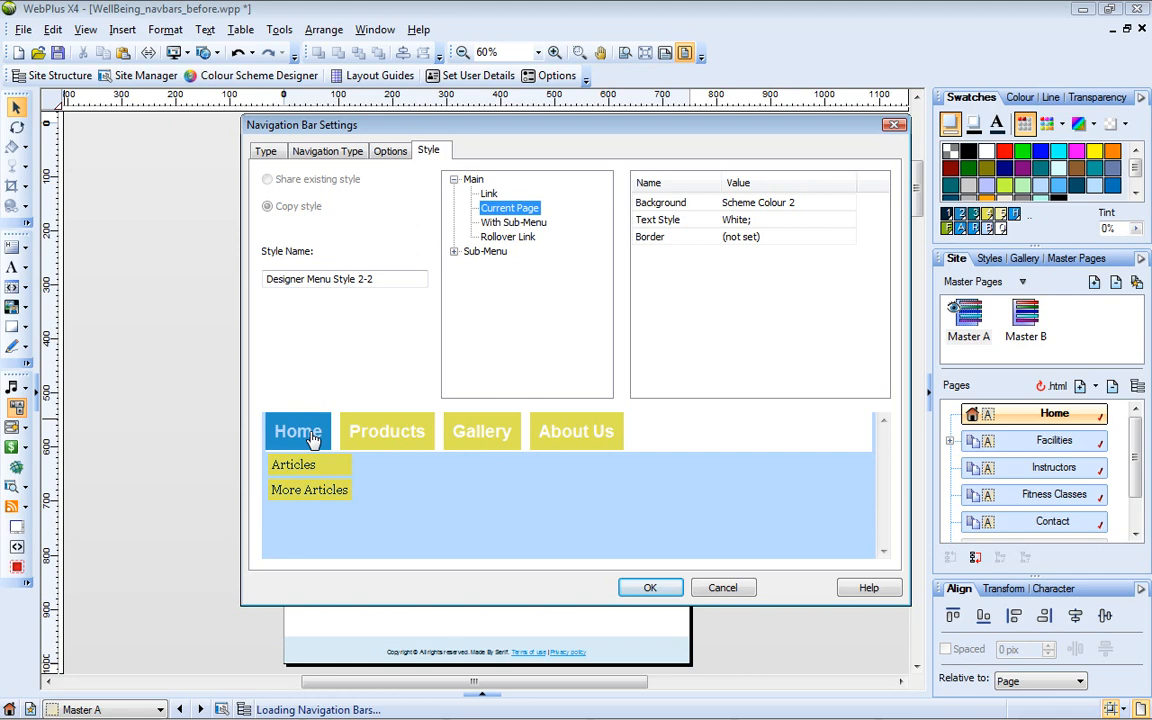
Give main and sub-menu rollover links Scheme Colour 4 and 2 backgrounds and text, reversed.
left_click(513, 221)
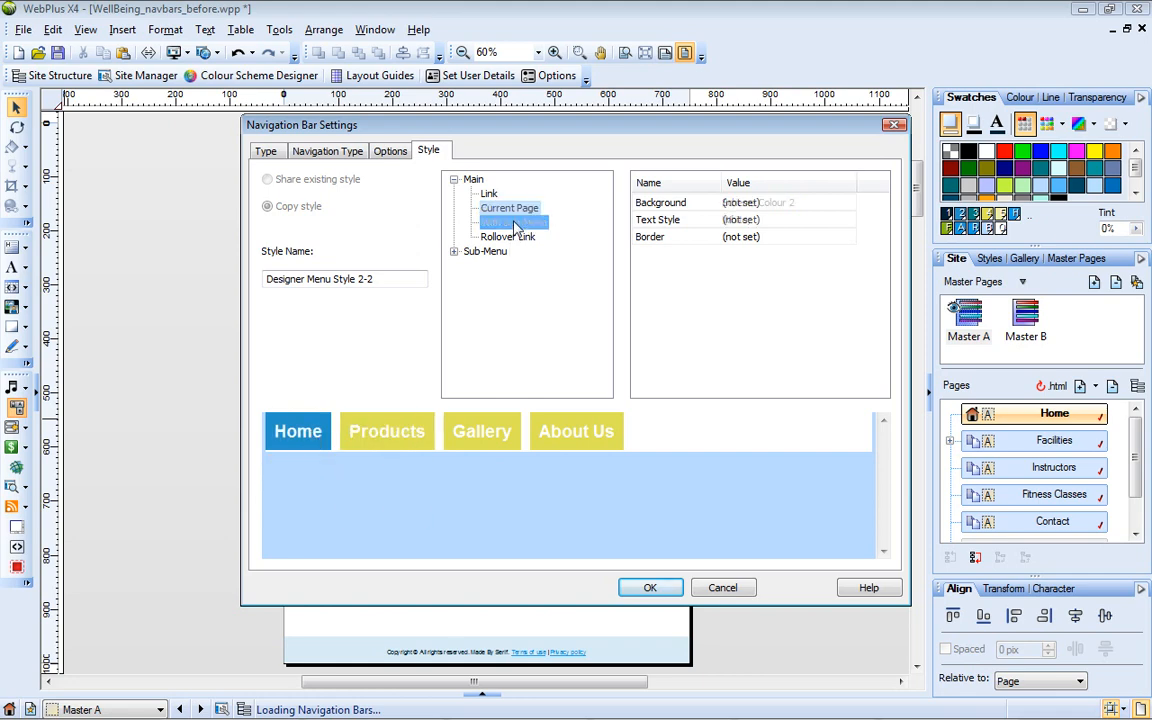
left_click(513, 221)
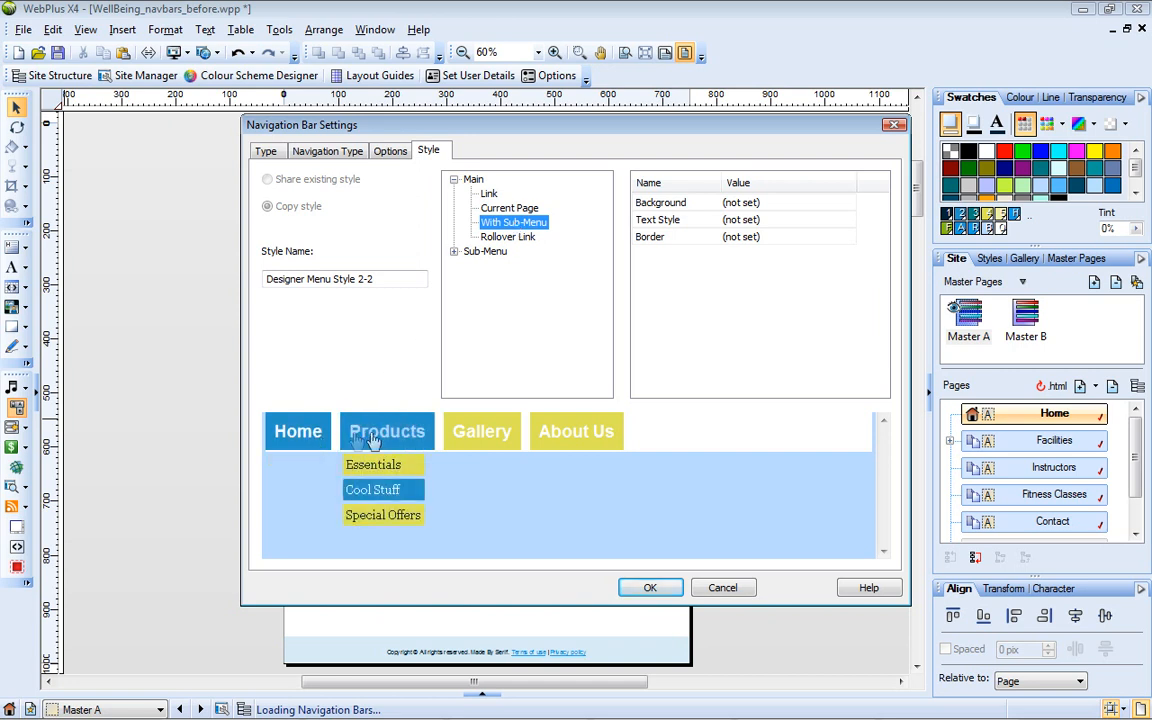
mouse_move(576, 431)
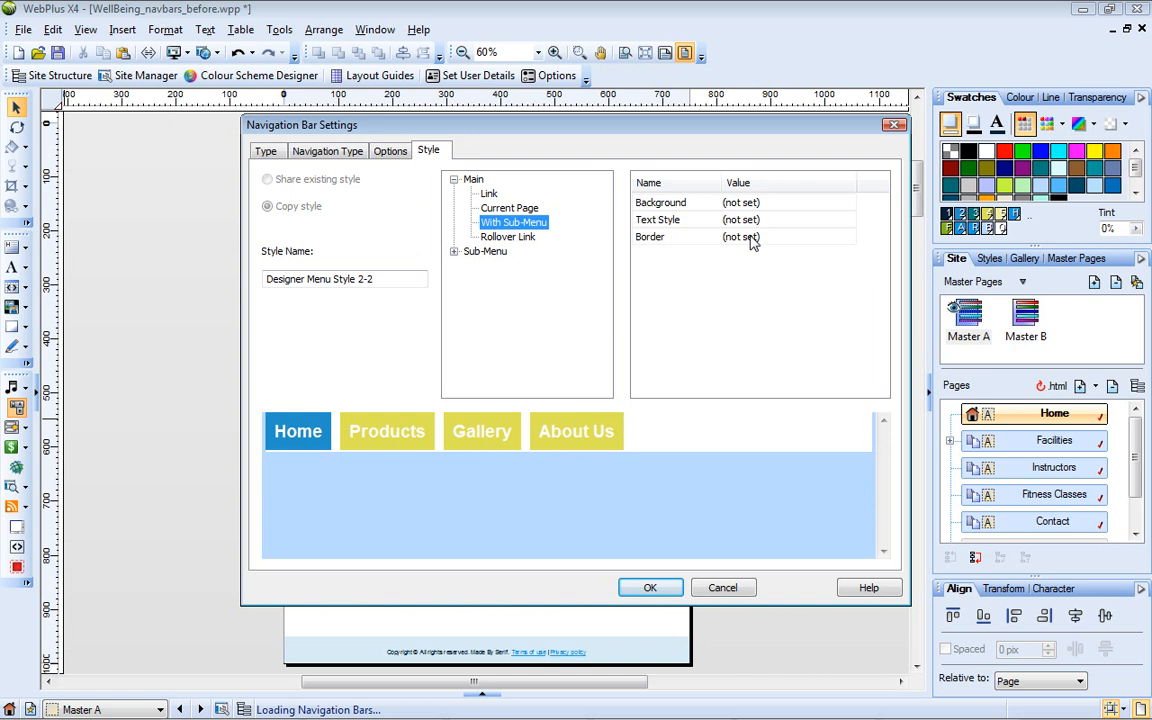
left_click(507, 236)
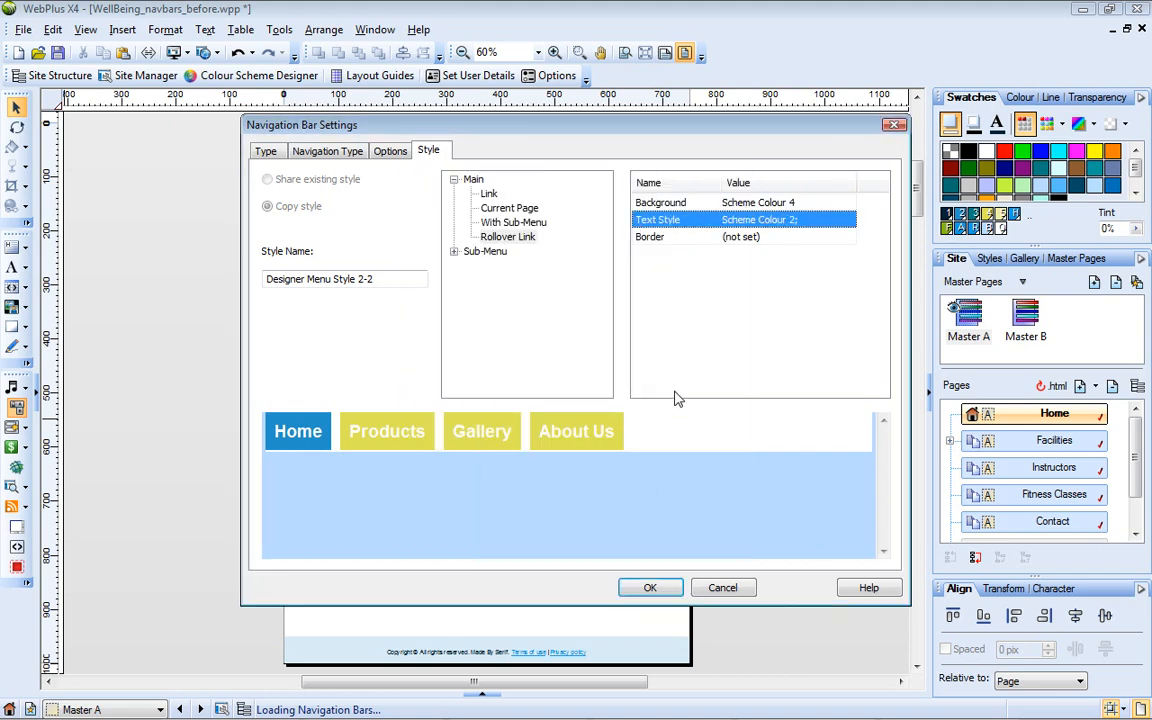
mouse_move(576, 431)
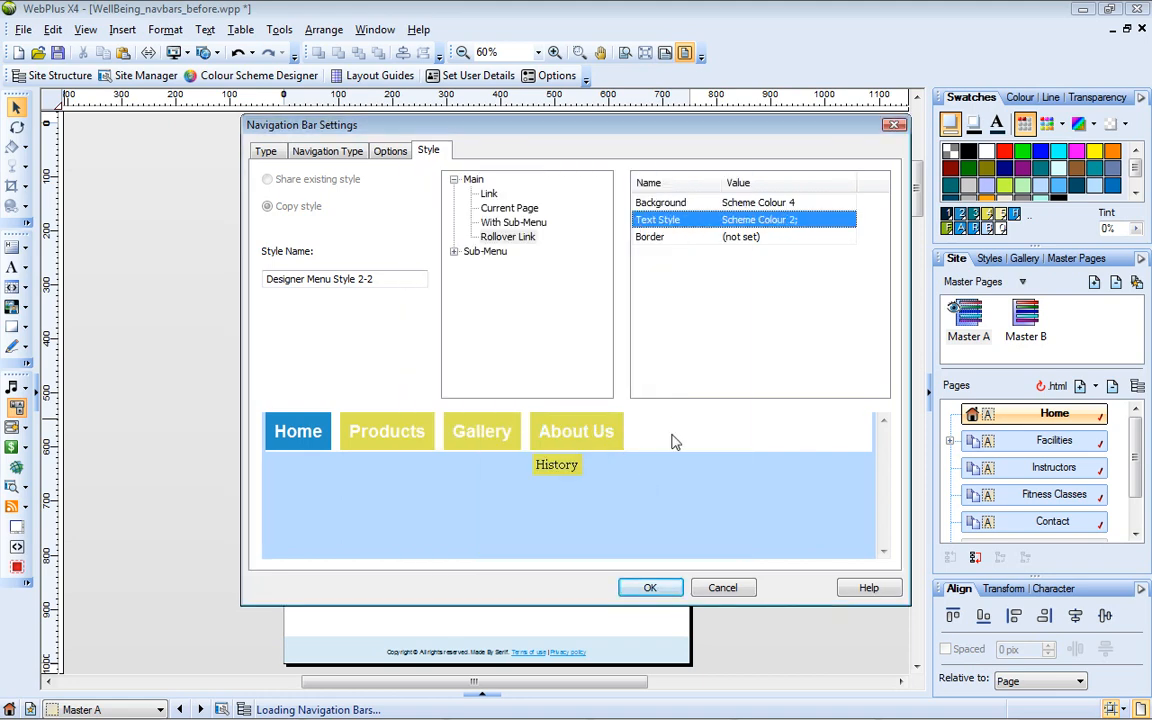
left_click(454, 251)
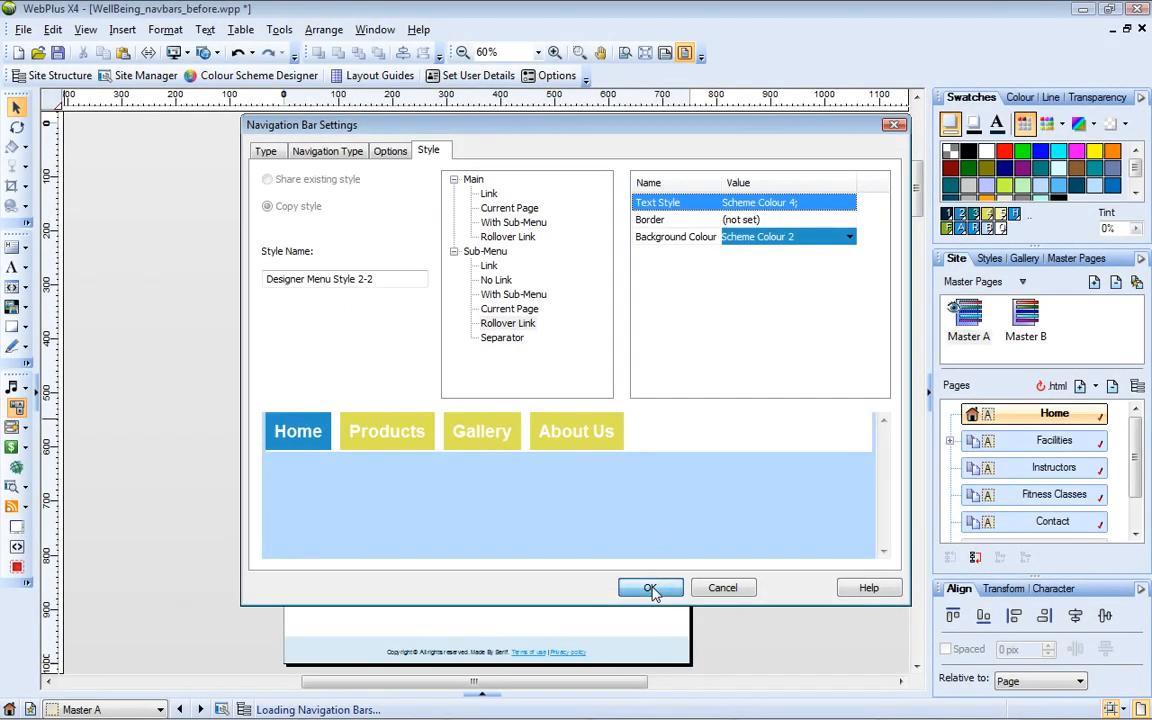
Confirm the bar, drag it to the top of Master A, and return to Home.
left_click(650, 587)
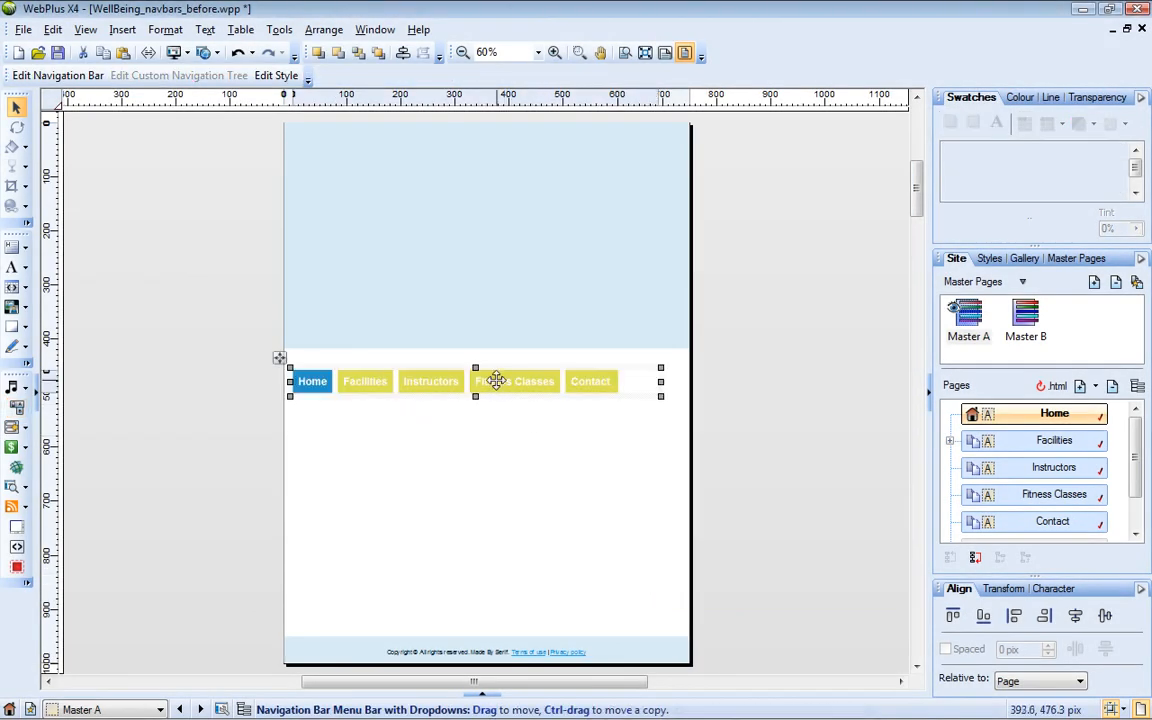
left_click_drag(497, 381, 515, 148)
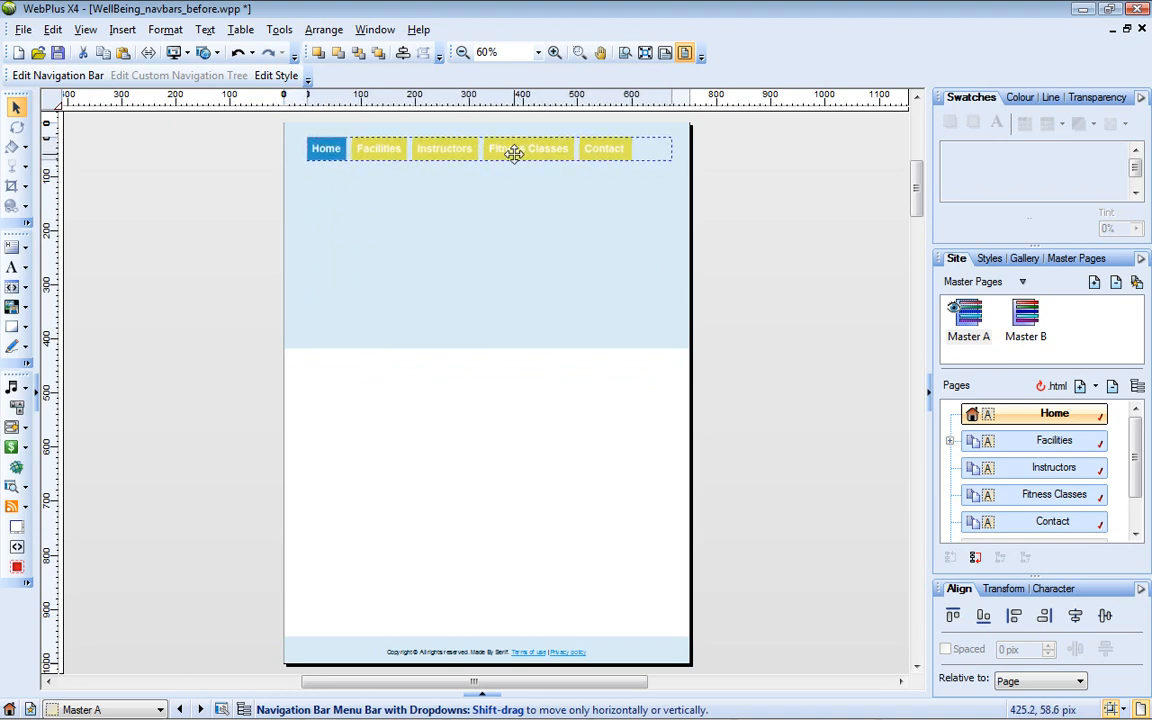
left_click(490, 148)
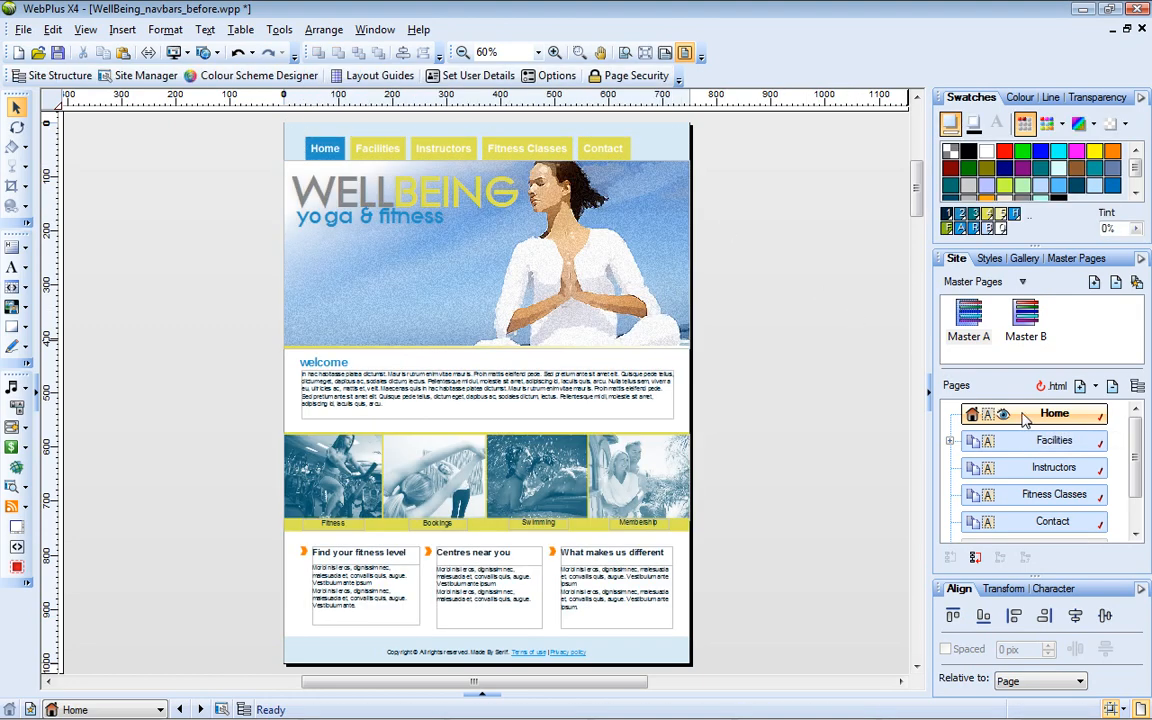
mouse_move(910, 378)
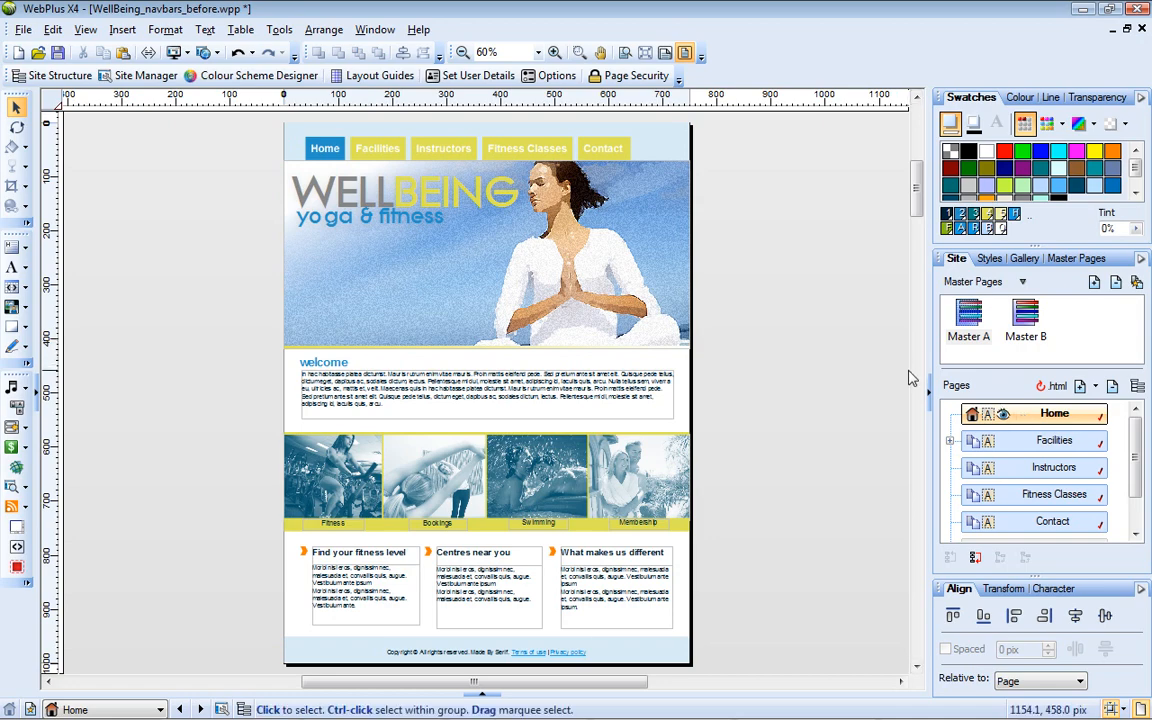
Preview the whole site in Internet Explorer and visit the Badminton page.
left_click(200, 52)
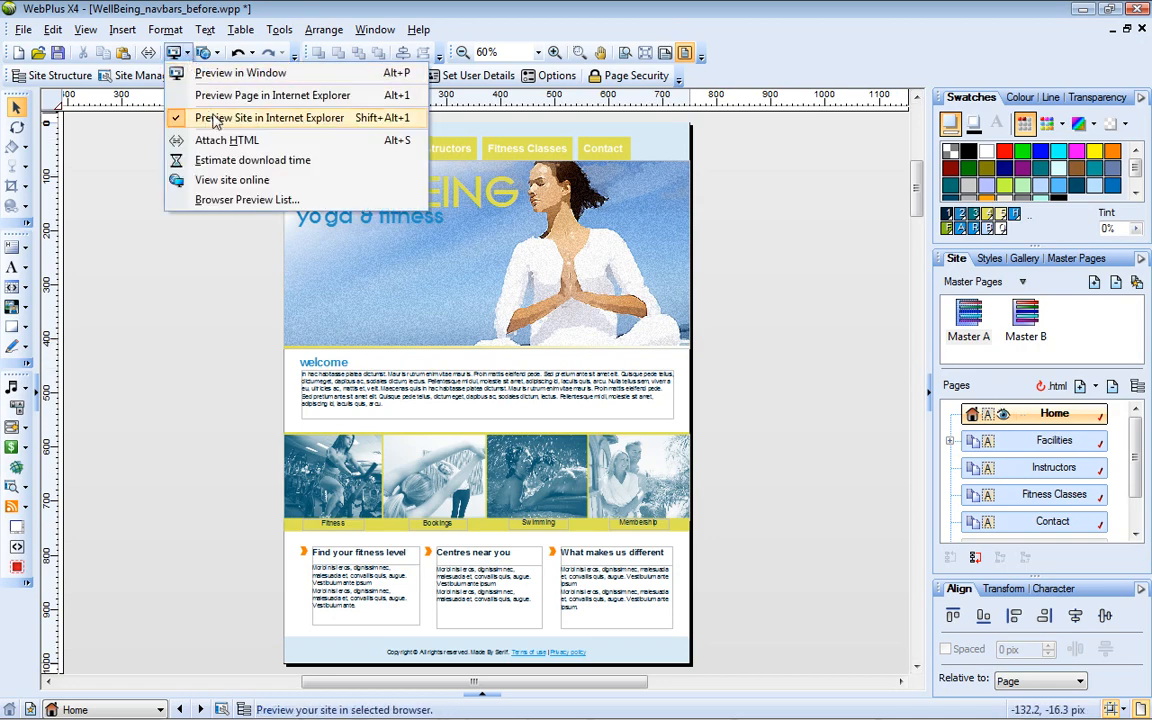
left_click(270, 117)
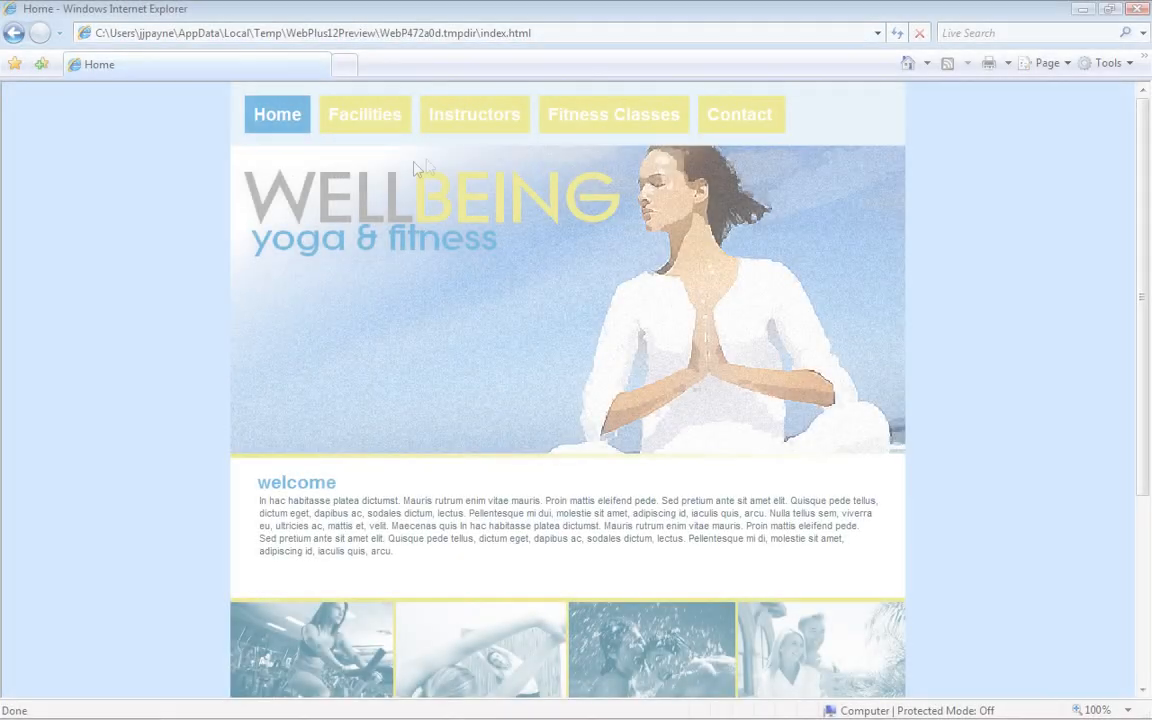
left_click(474, 114)
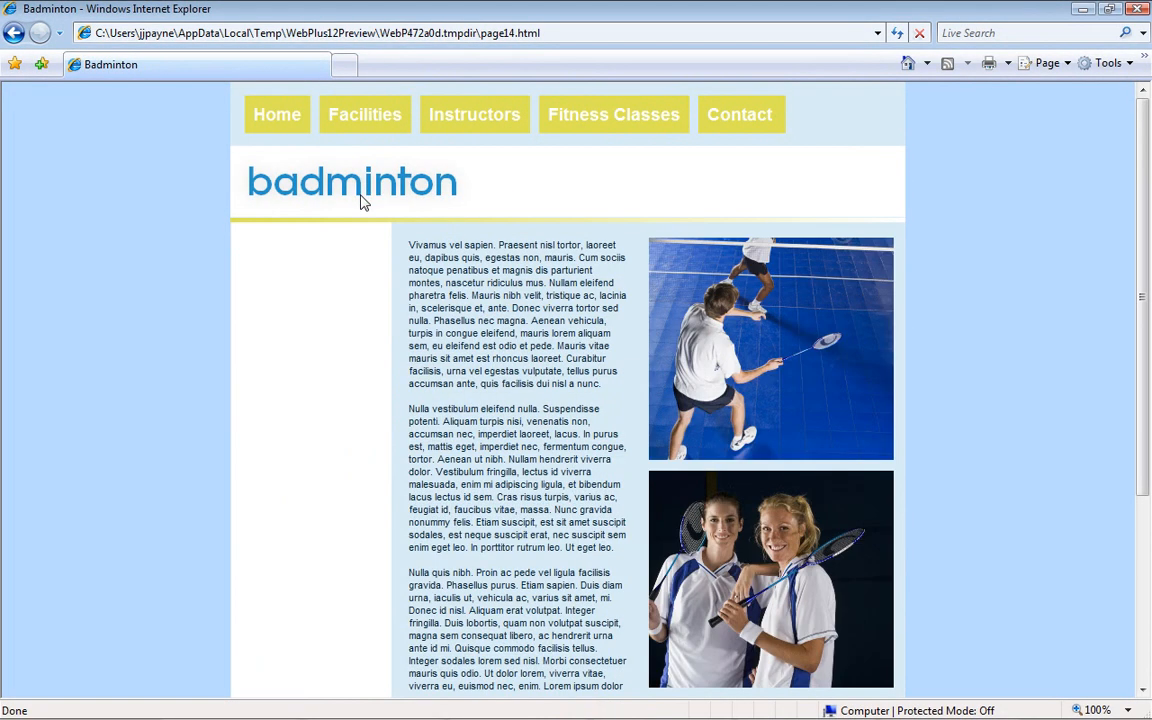
left_click(277, 114)
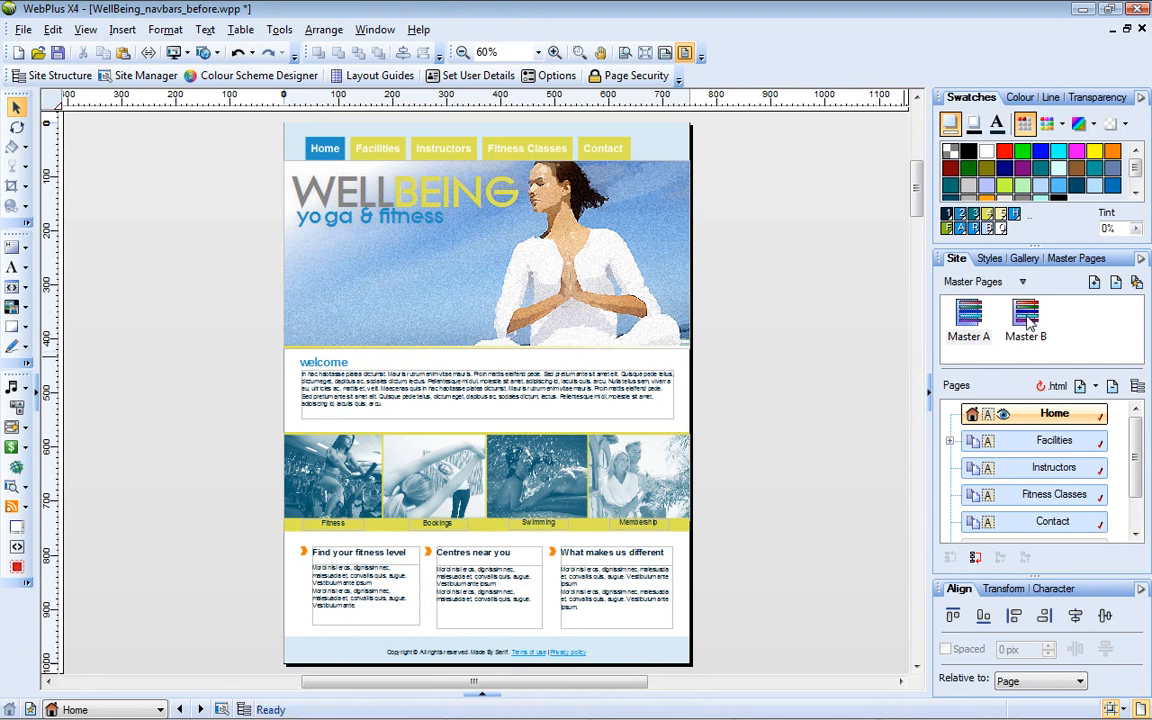
Expand Facilities in the Pages list and open Master B for editing.
left_click(1035, 440)
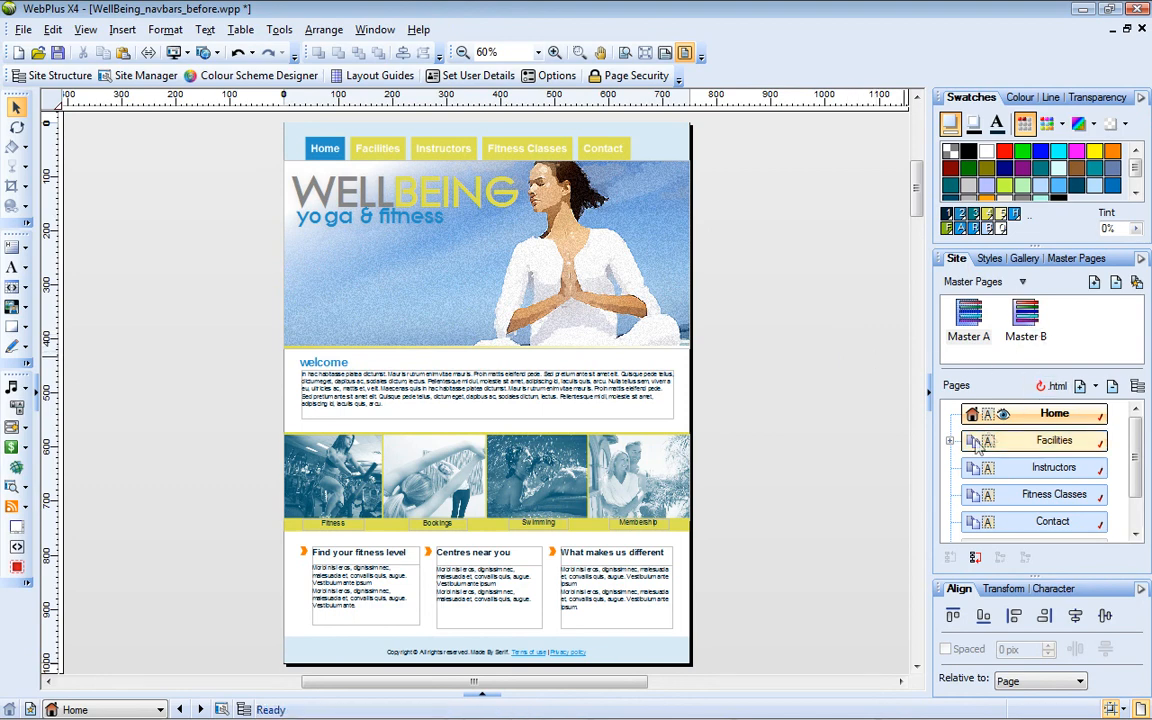
left_click(951, 440)
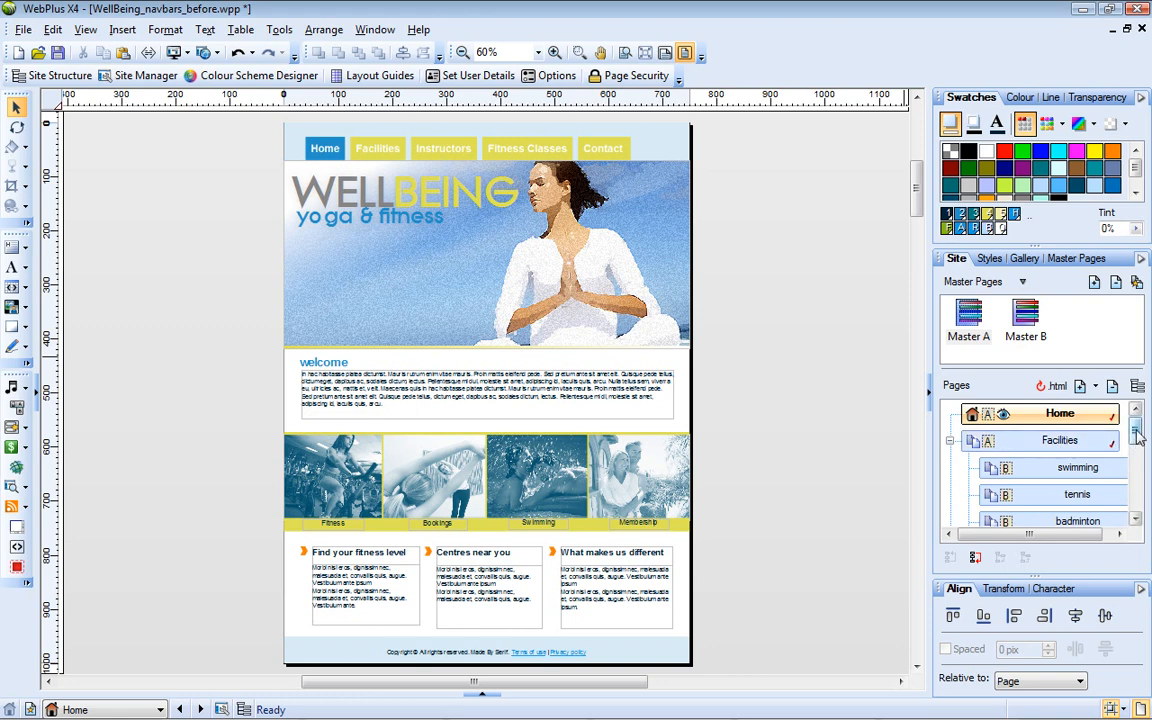
scroll("down", 3)
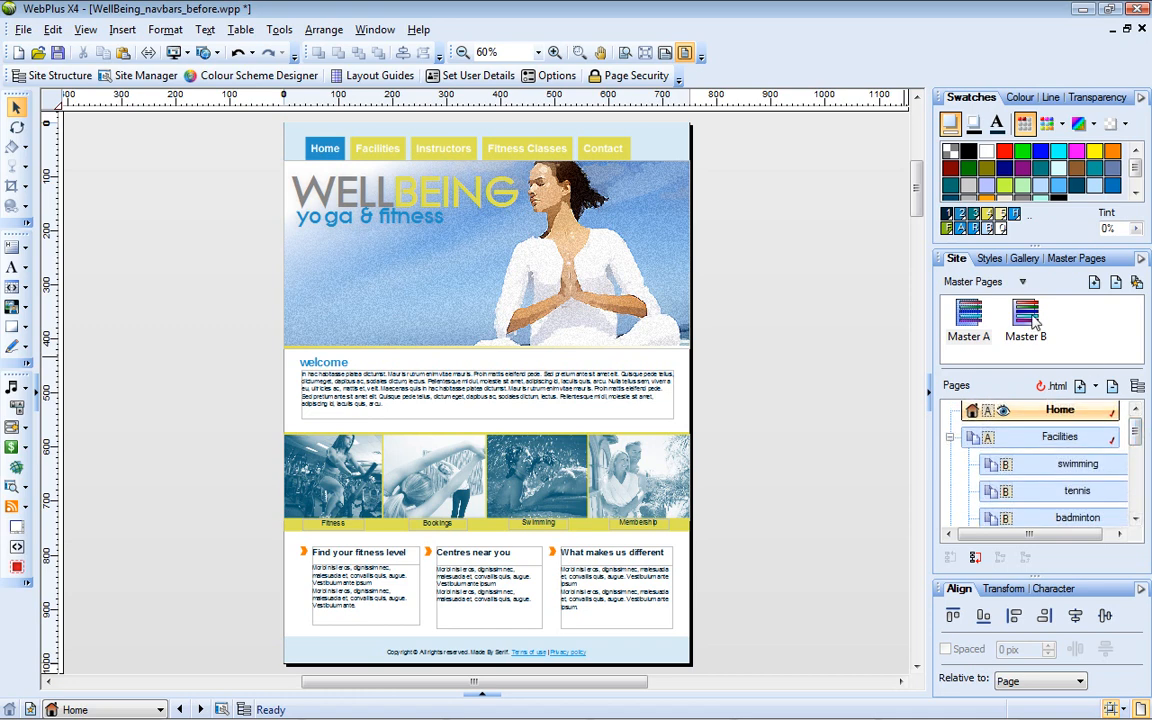
left_click(1025, 315)
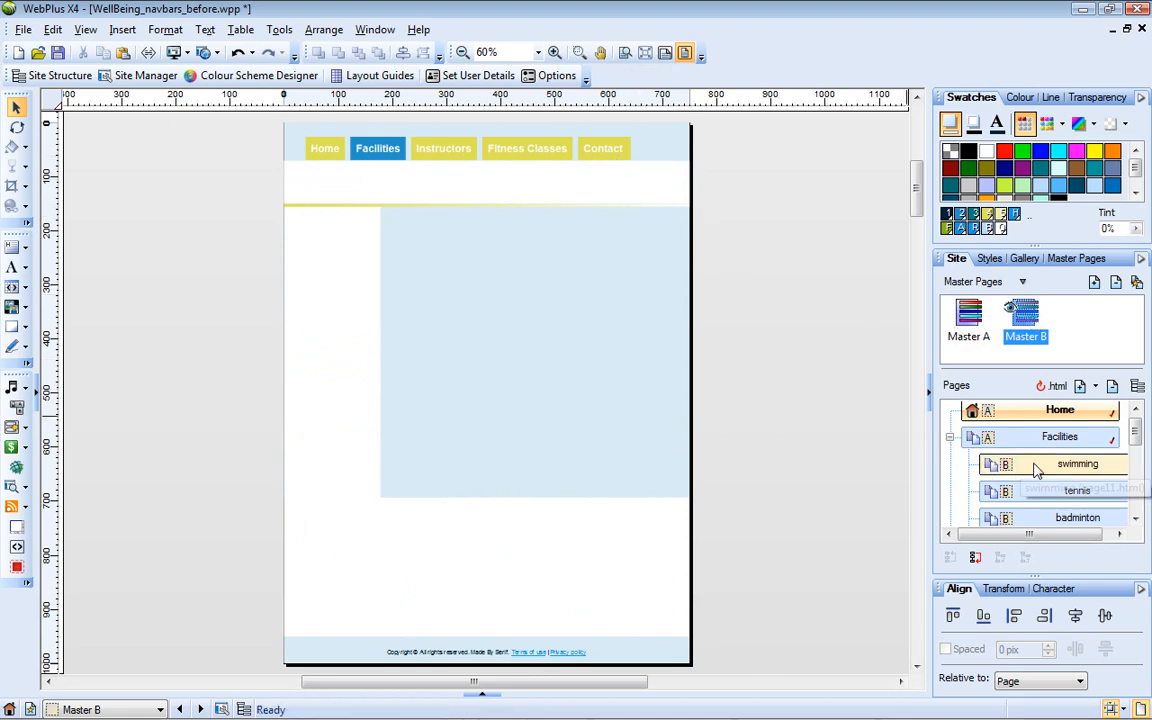
double_click(1077, 463)
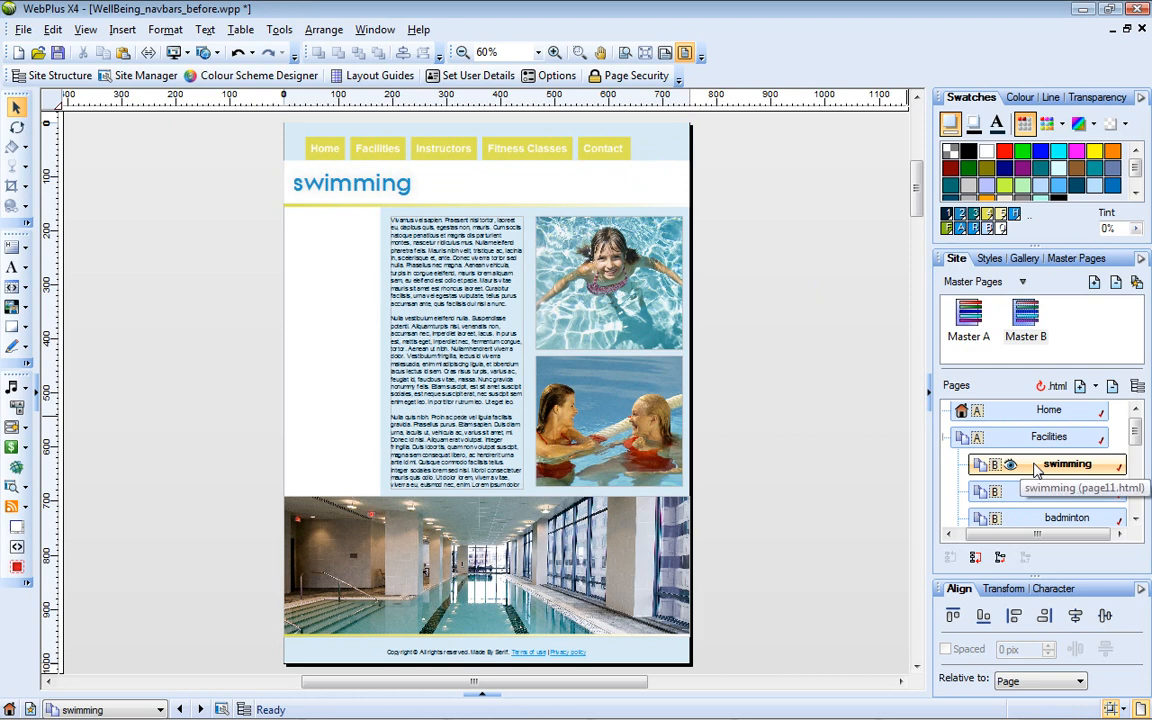
left_click(1066, 490)
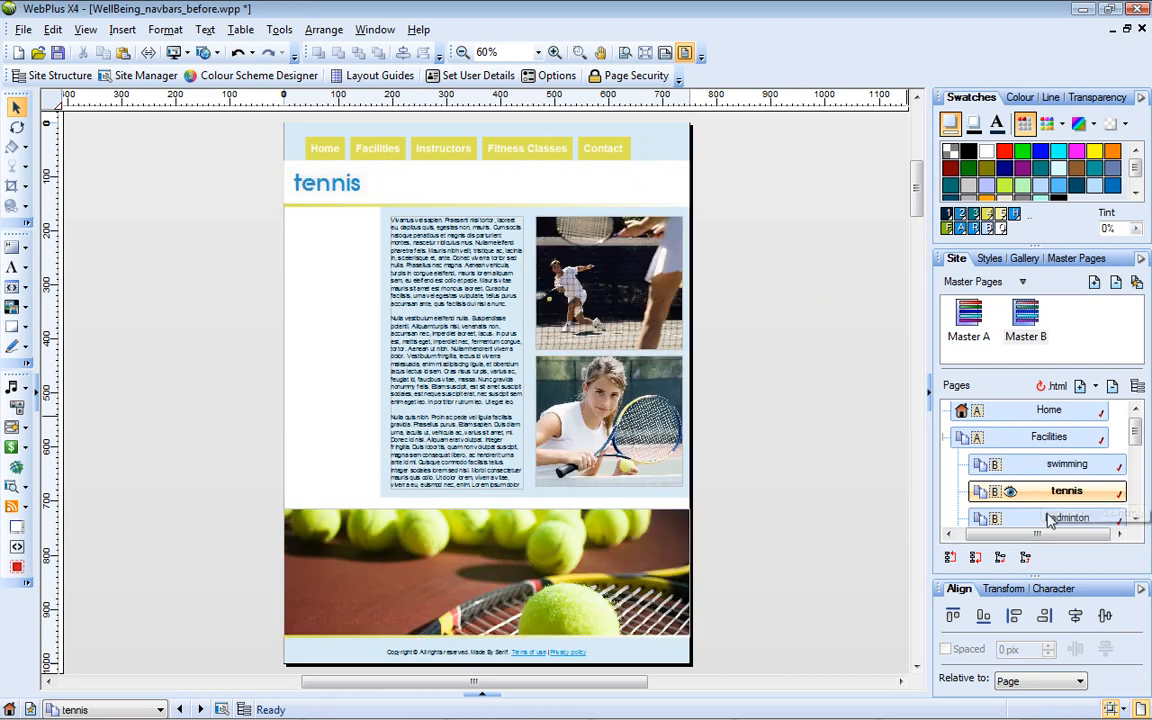
left_click(1068, 517)
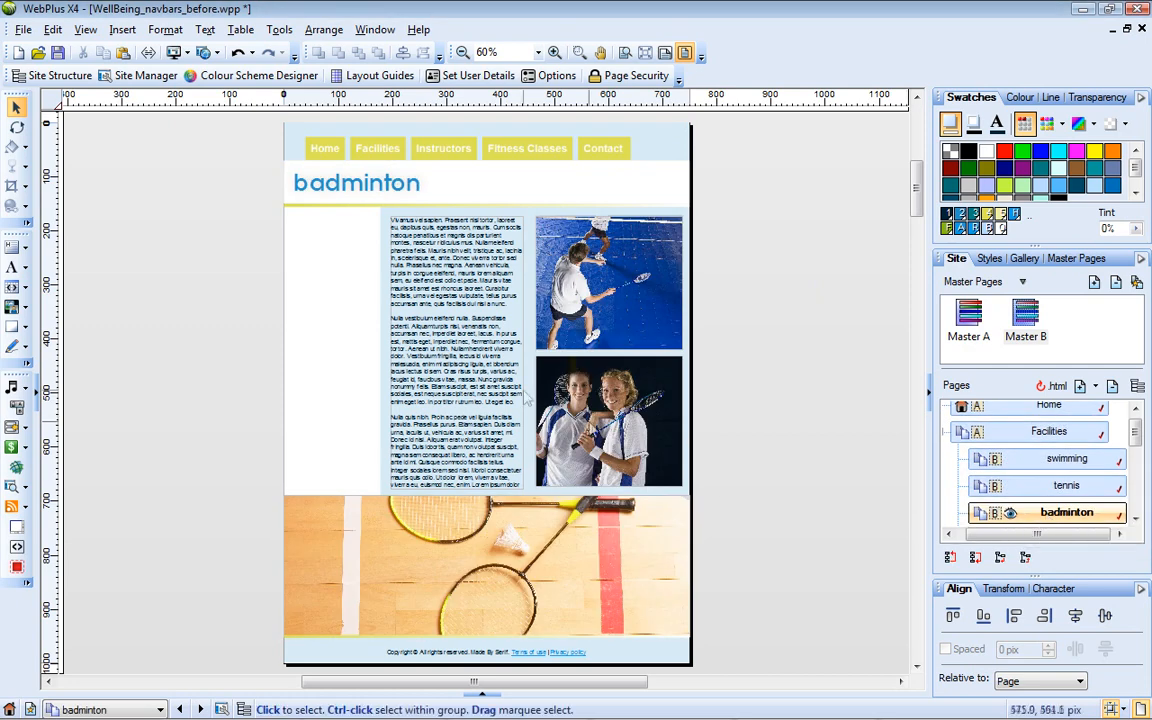
mouse_move(338, 306)
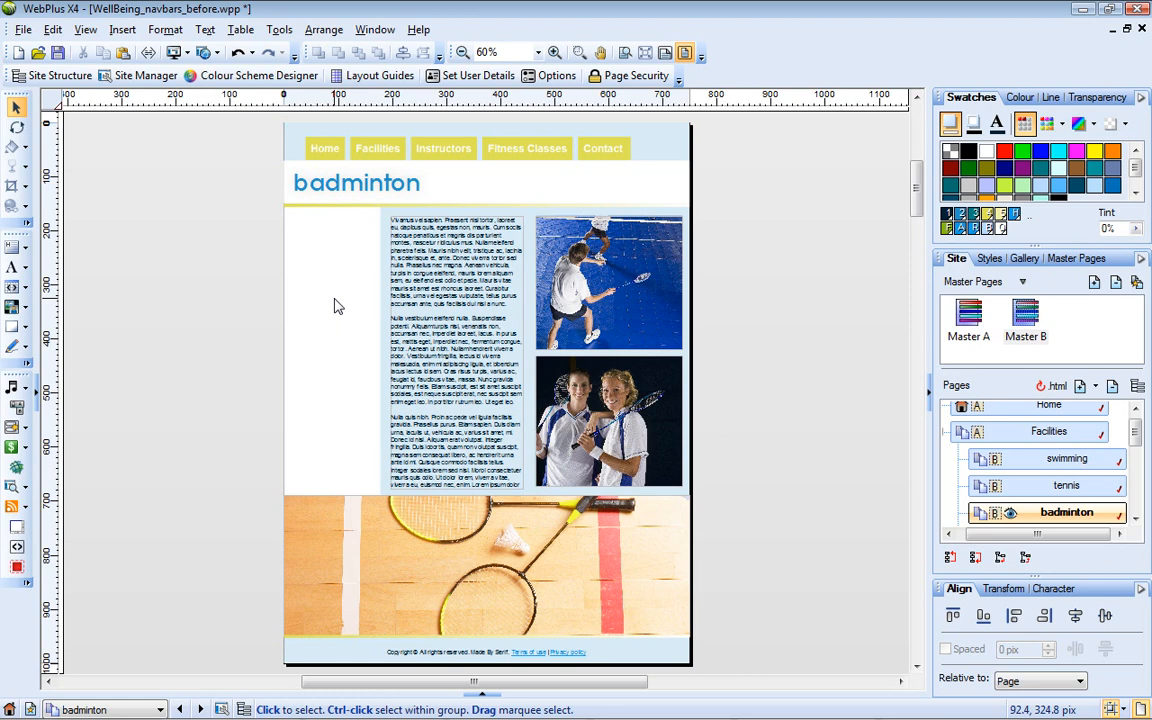
mouse_move(817, 417)
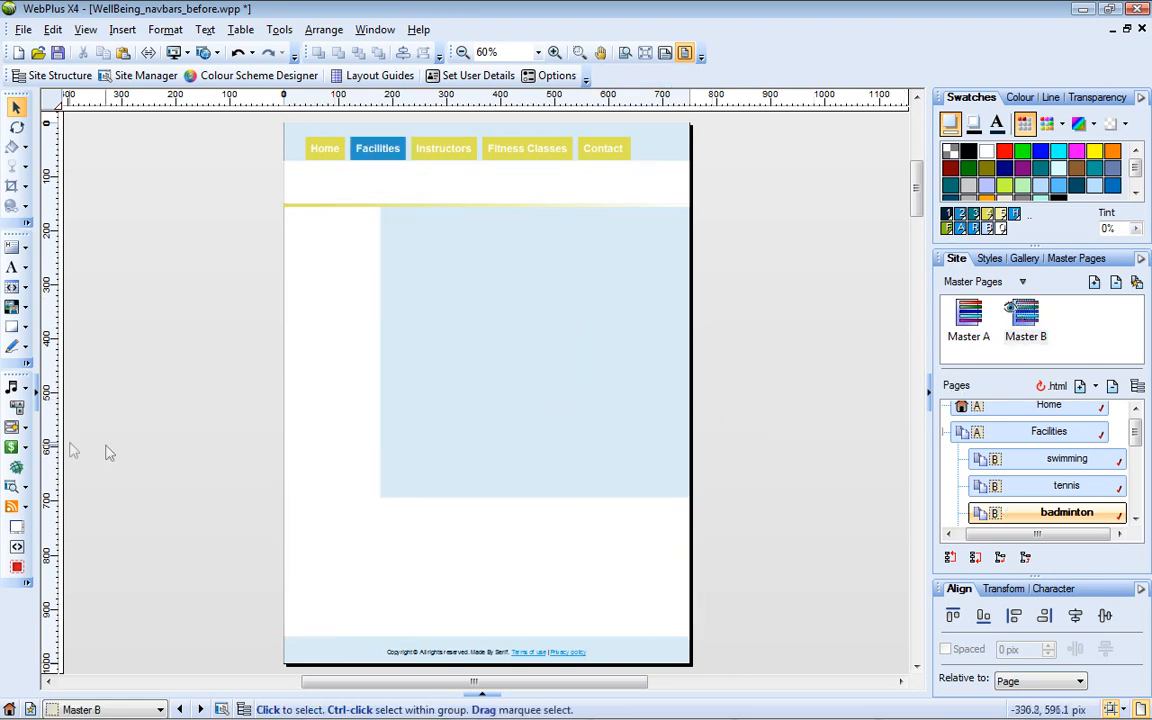
Insert a vertical Designer navigation bar listing same-level pages and review its link style.
left_click(17, 410)
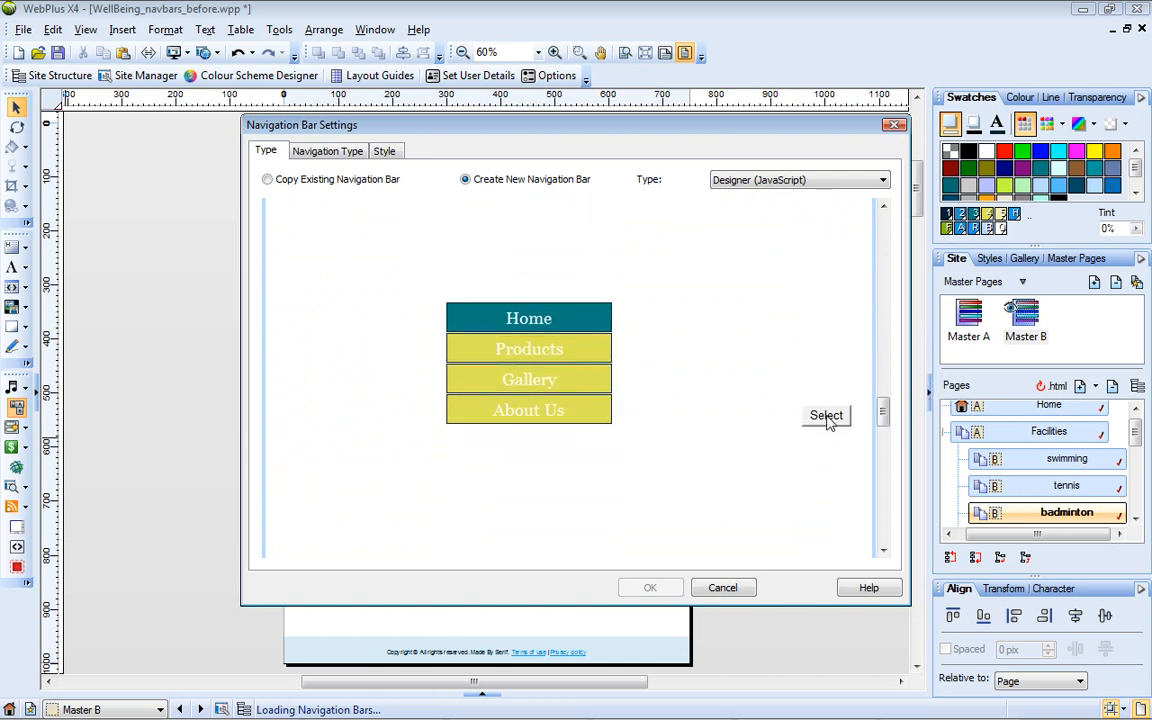
left_click(327, 150)
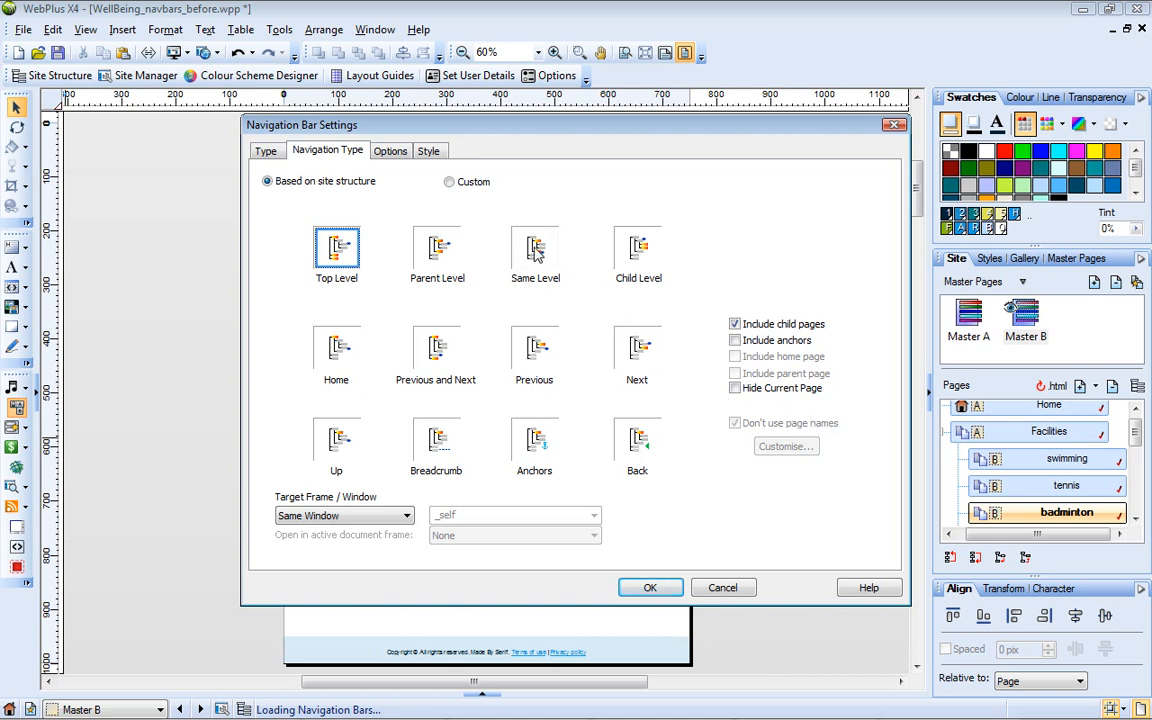
left_click(534, 248)
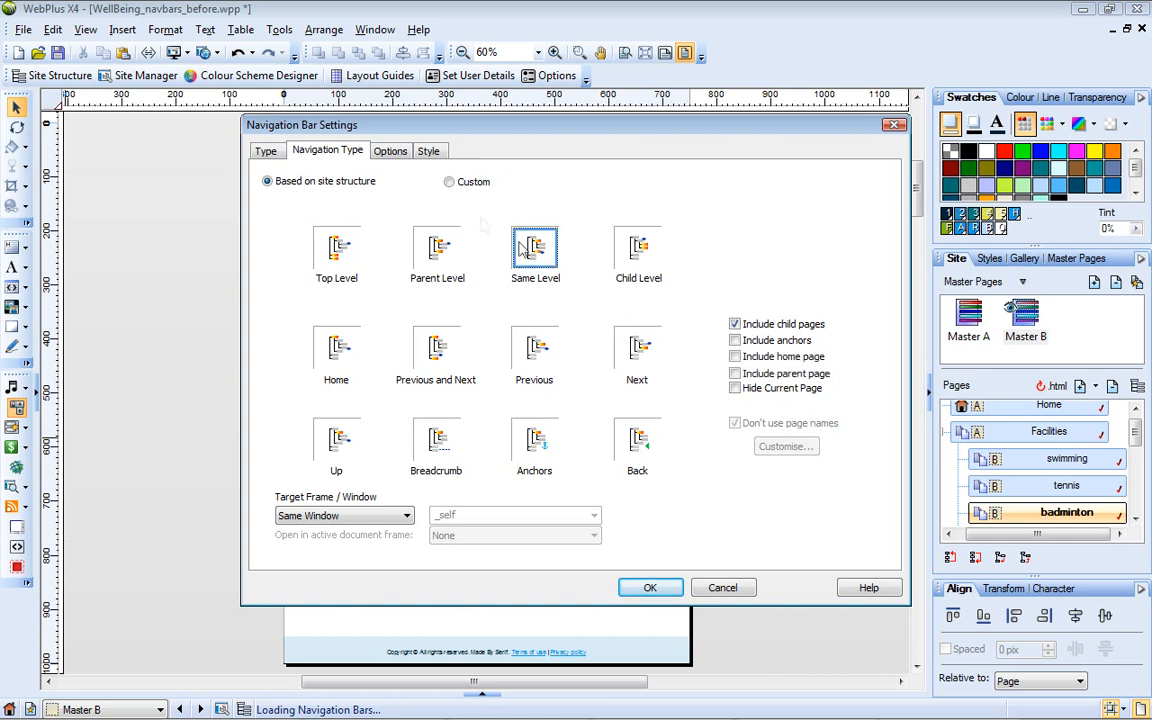
left_click(428, 151)
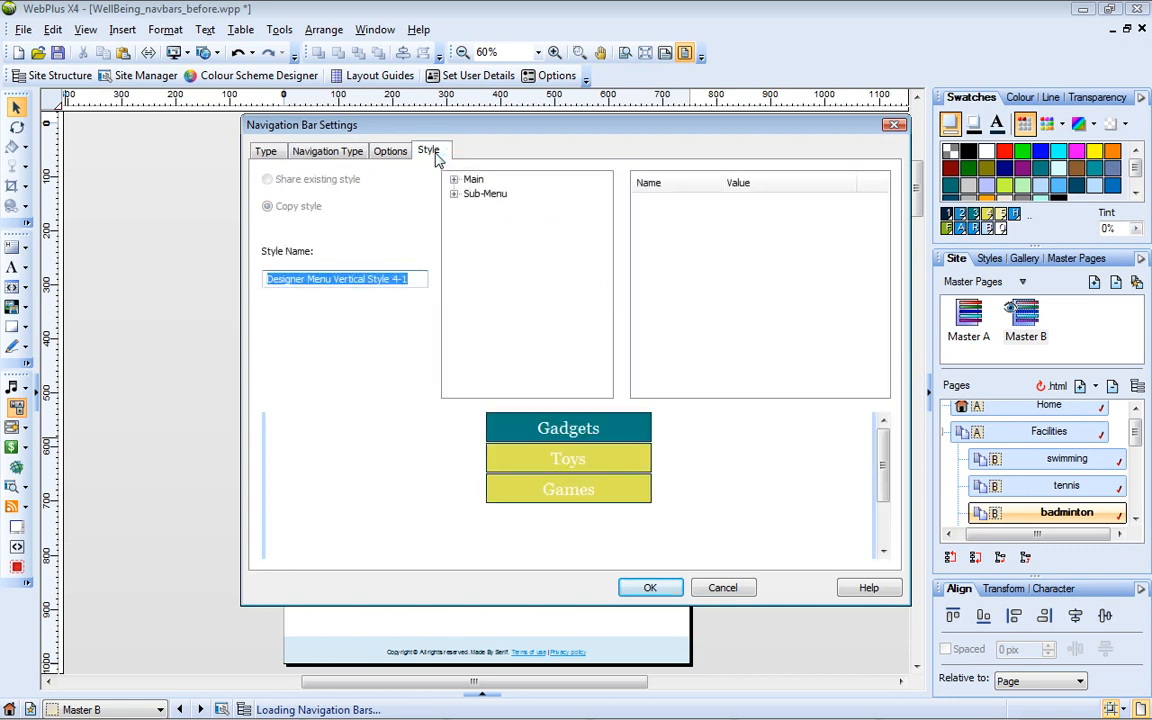
left_click(473, 178)
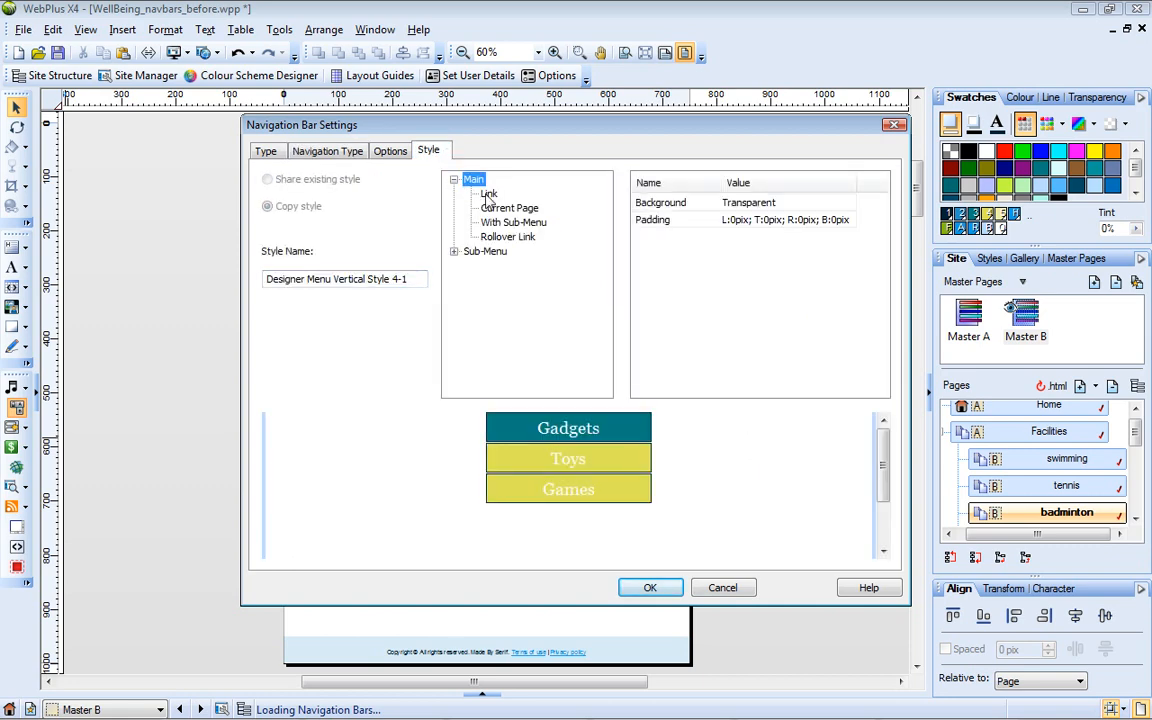
left_click(489, 194)
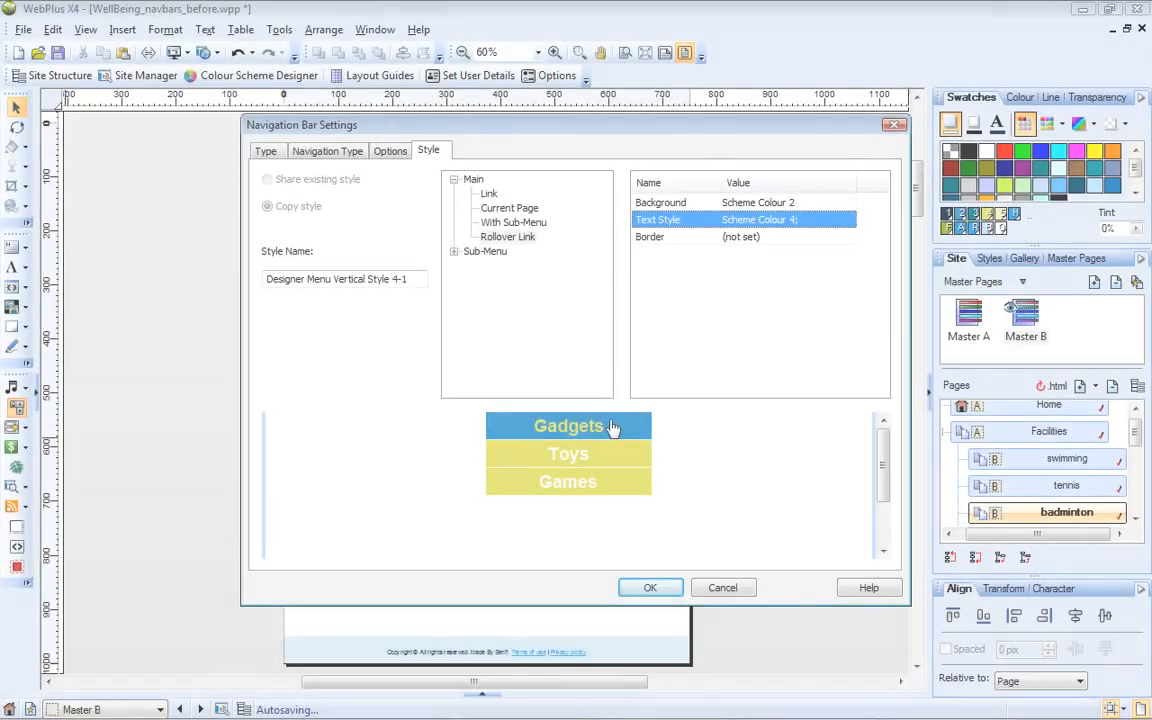
mouse_move(730, 448)
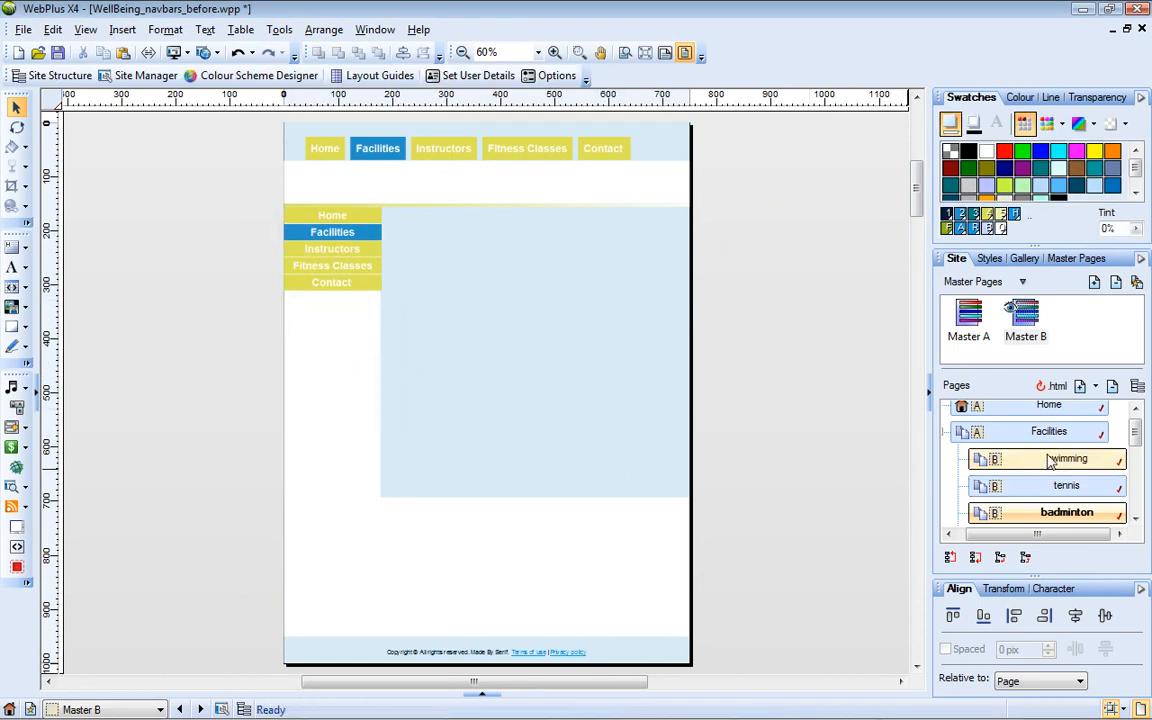
Open the Facilities page and paste Master B's vertical navigation bar into it.
left_click(1068, 458)
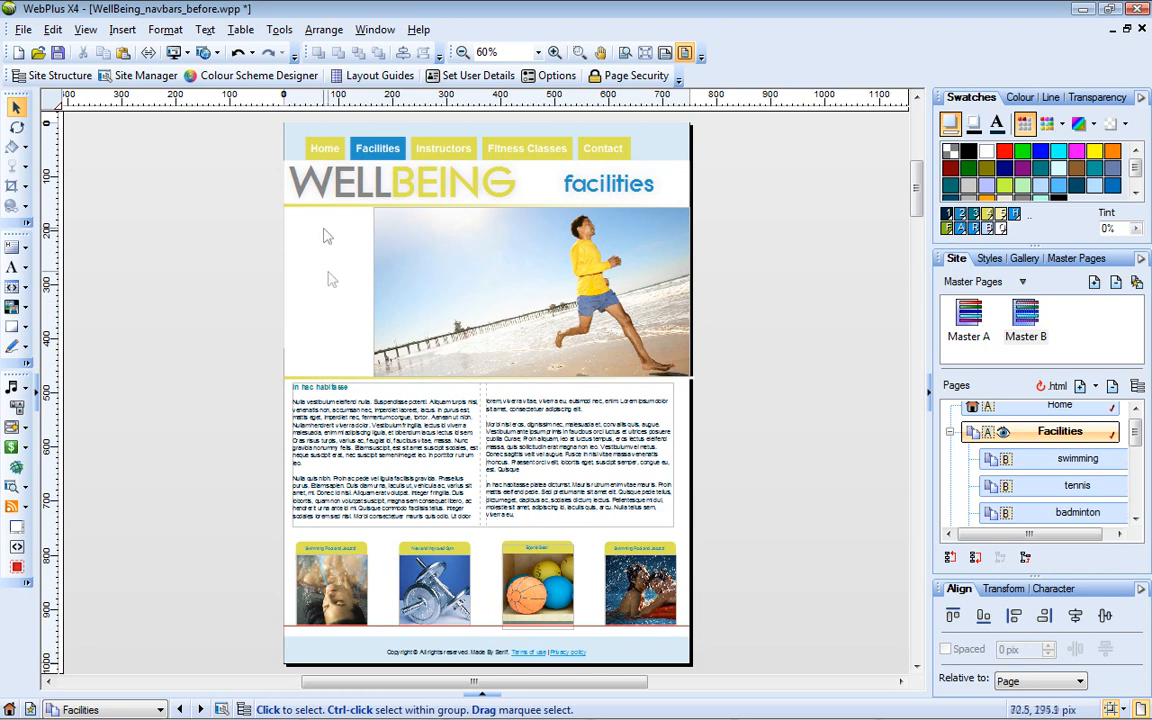
mouse_move(730, 230)
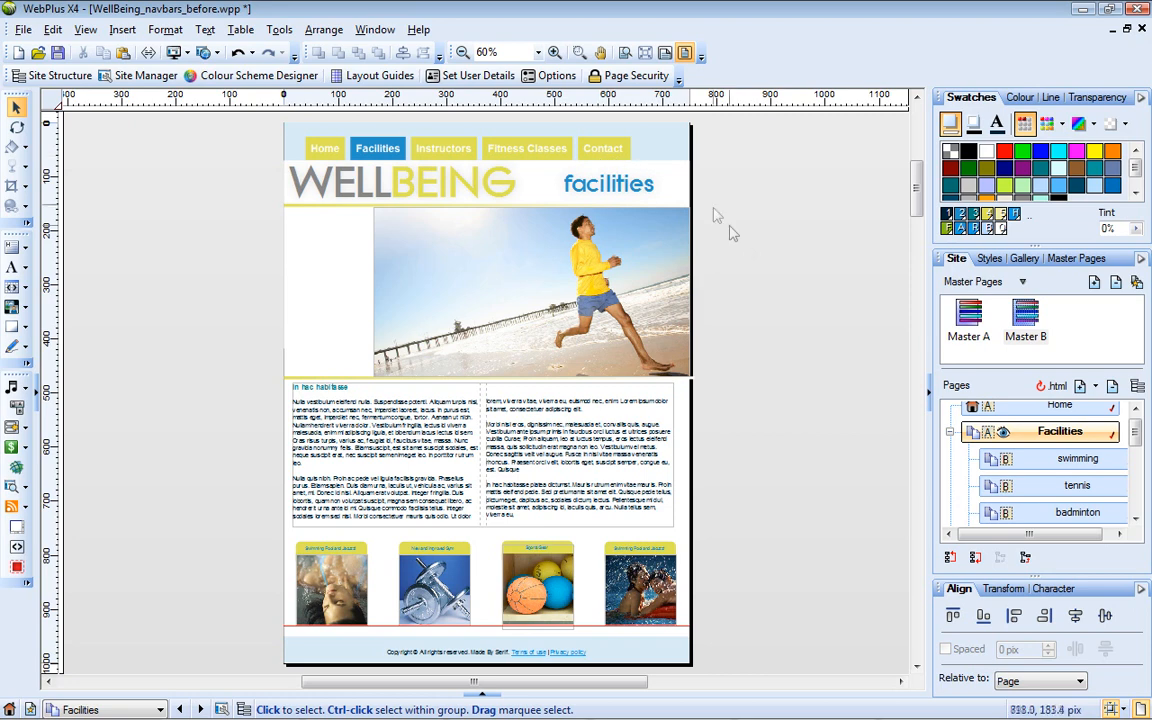
mouse_move(803, 290)
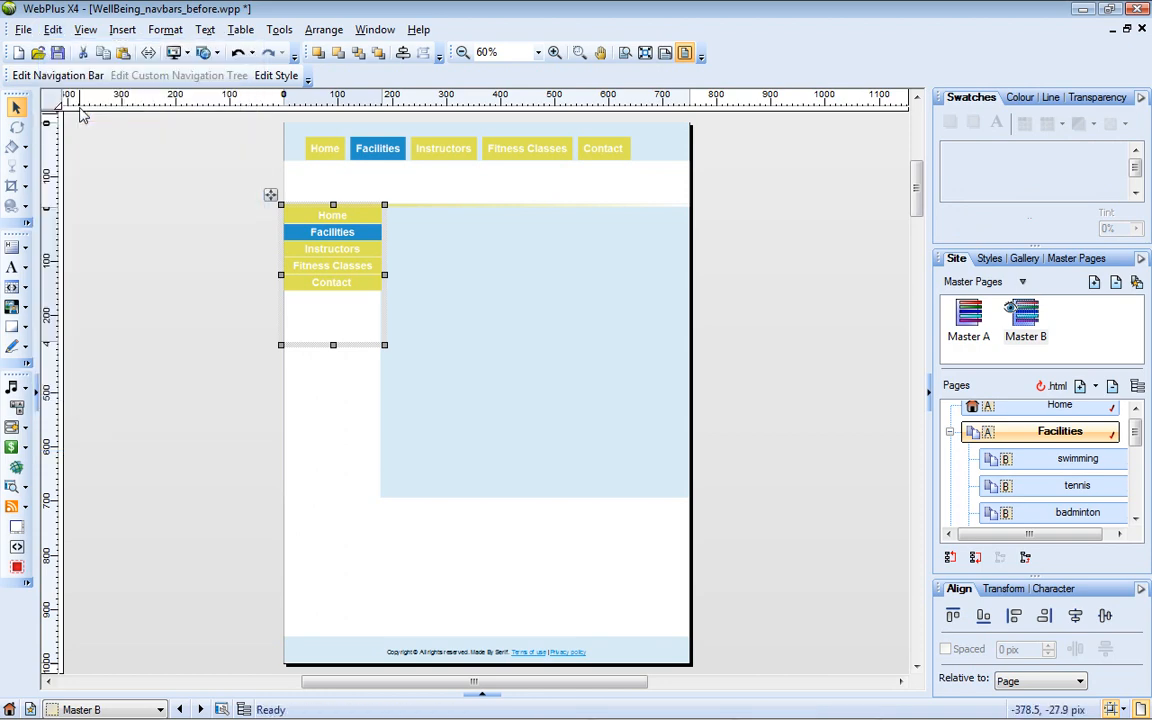
left_click(53, 29)
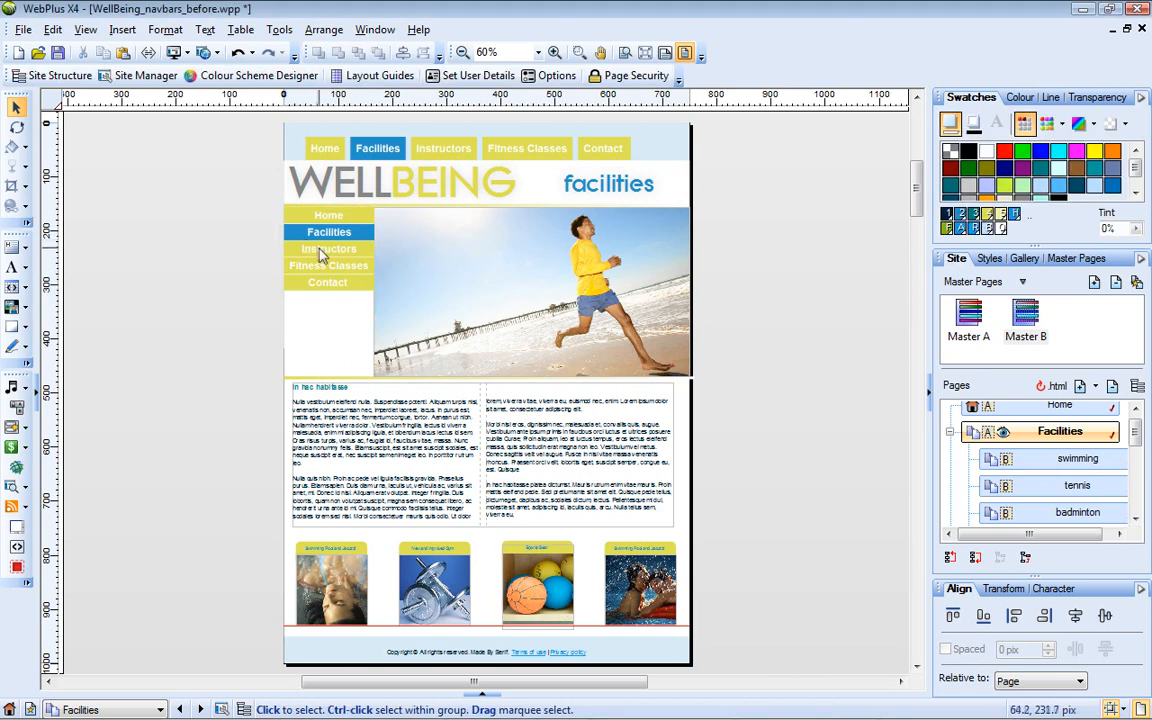
Set the Facilities page's vertical navigation bar to Child Level so it lists subpages.
right_click(328, 248)
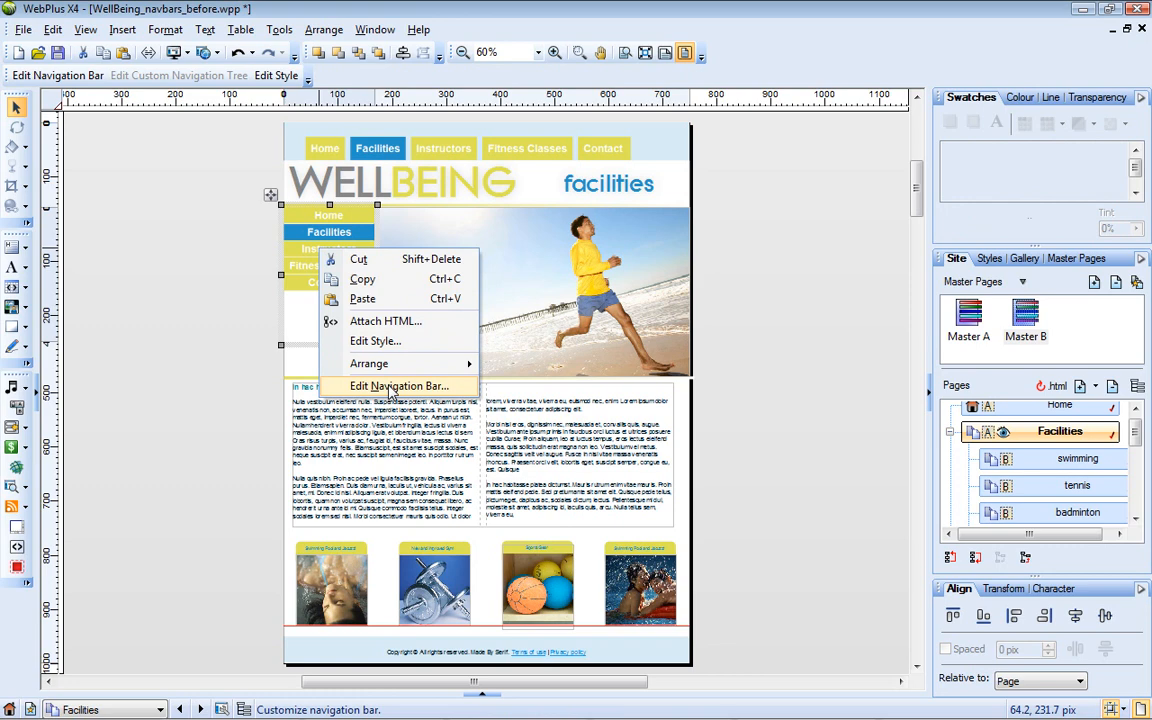
left_click(400, 386)
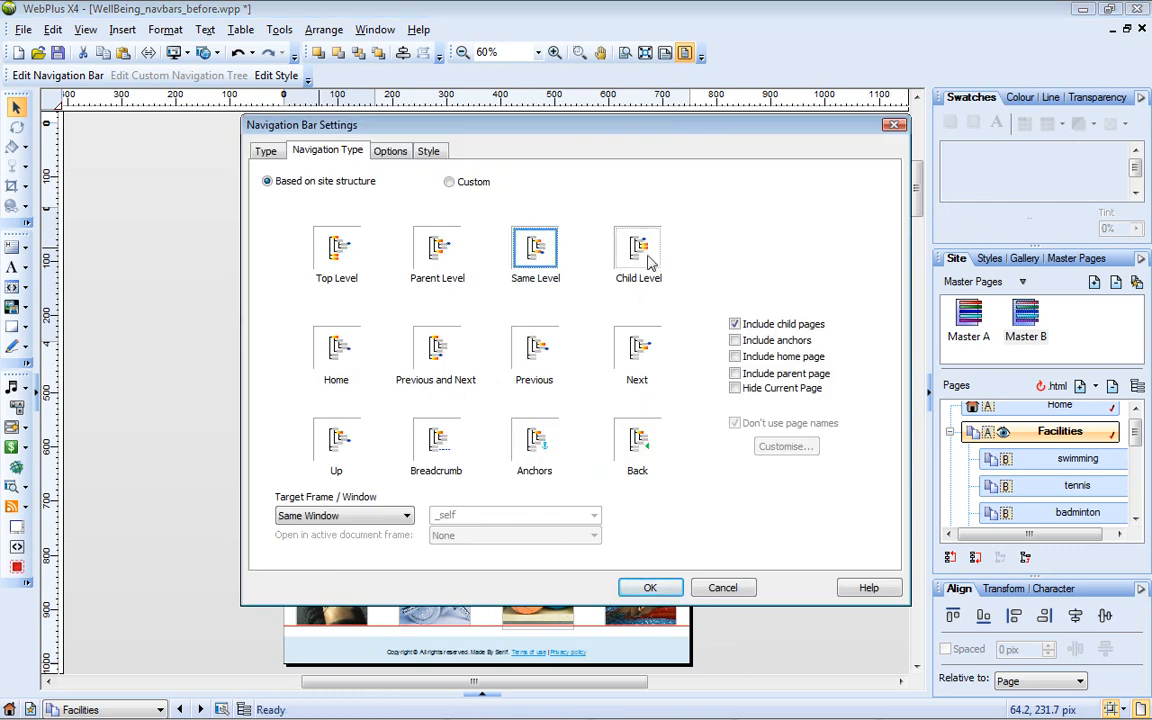
left_click(650, 587)
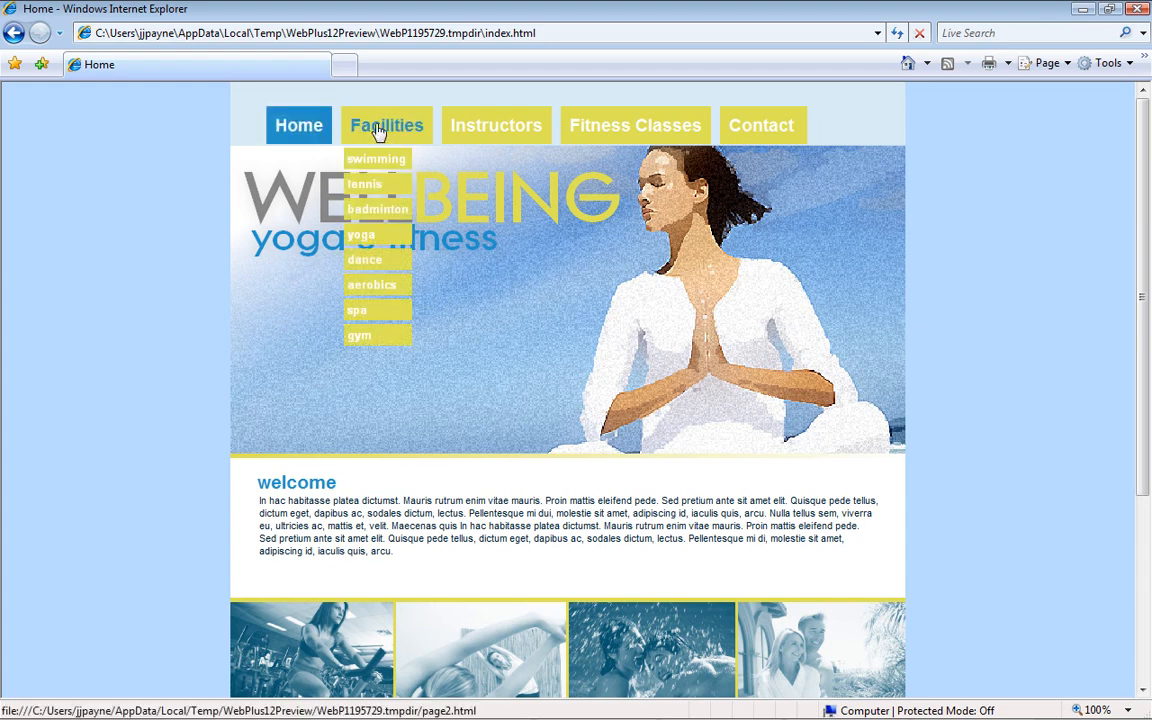
In the preview, go to Facilities, then the tennis and yoga subpages.
left_click(386, 125)
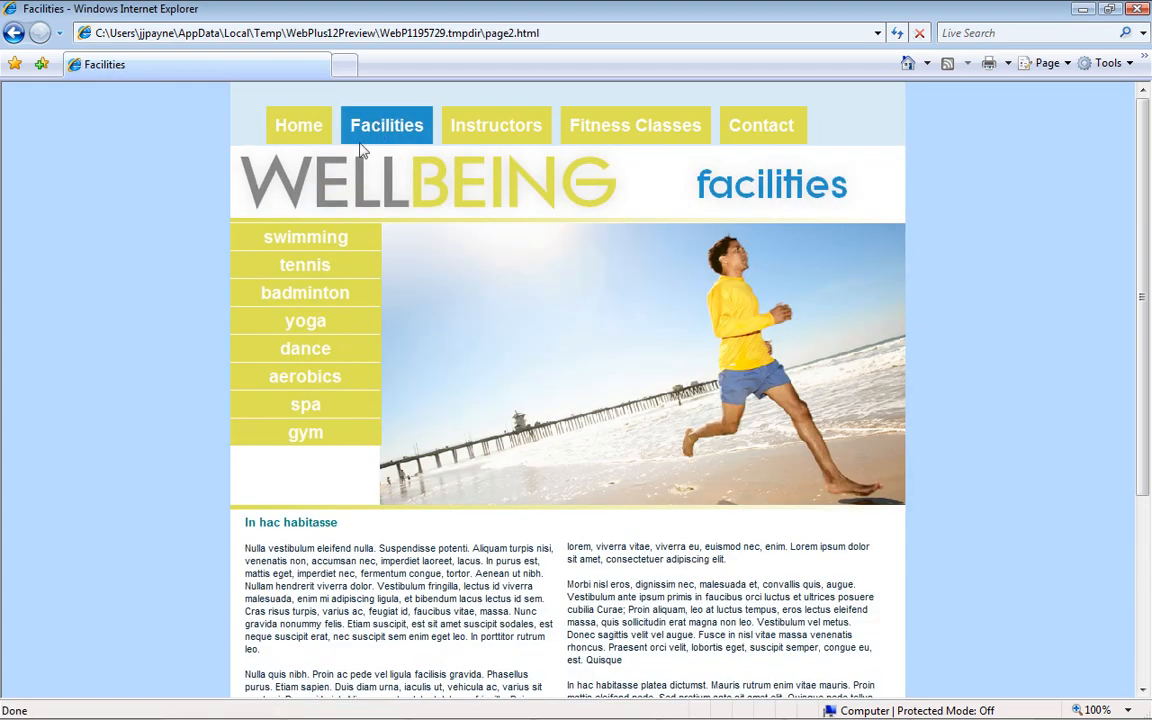
left_click(305, 264)
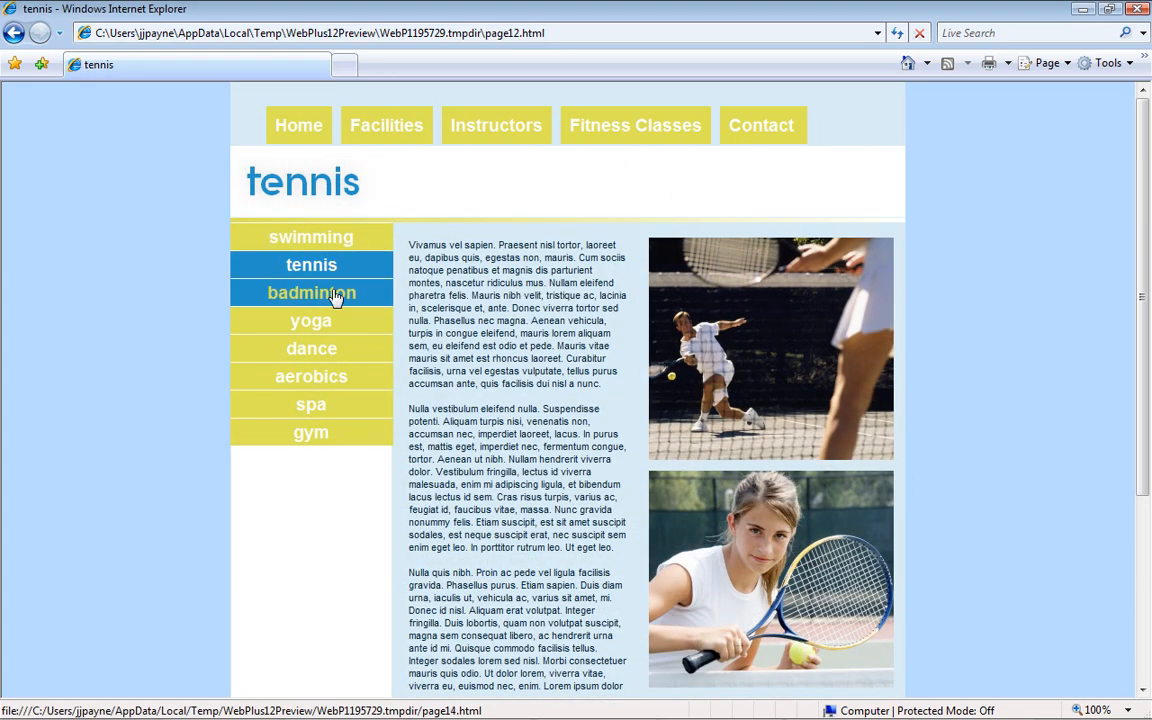
left_click(311, 320)
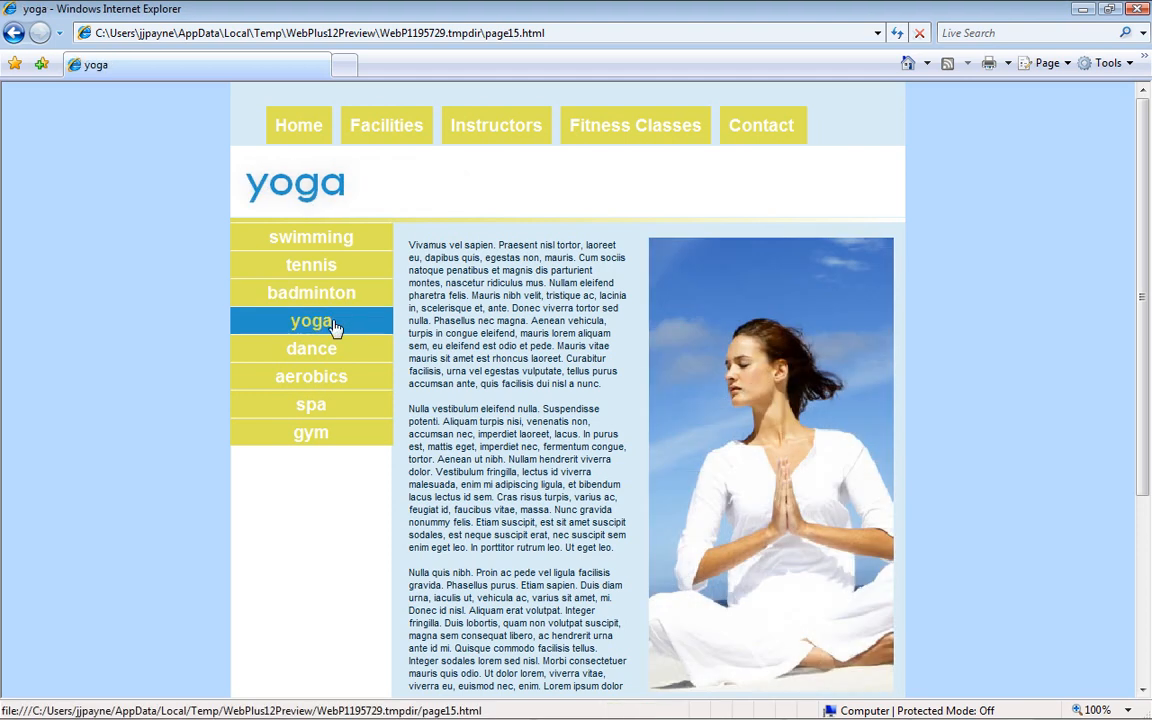
mouse_move(338, 328)
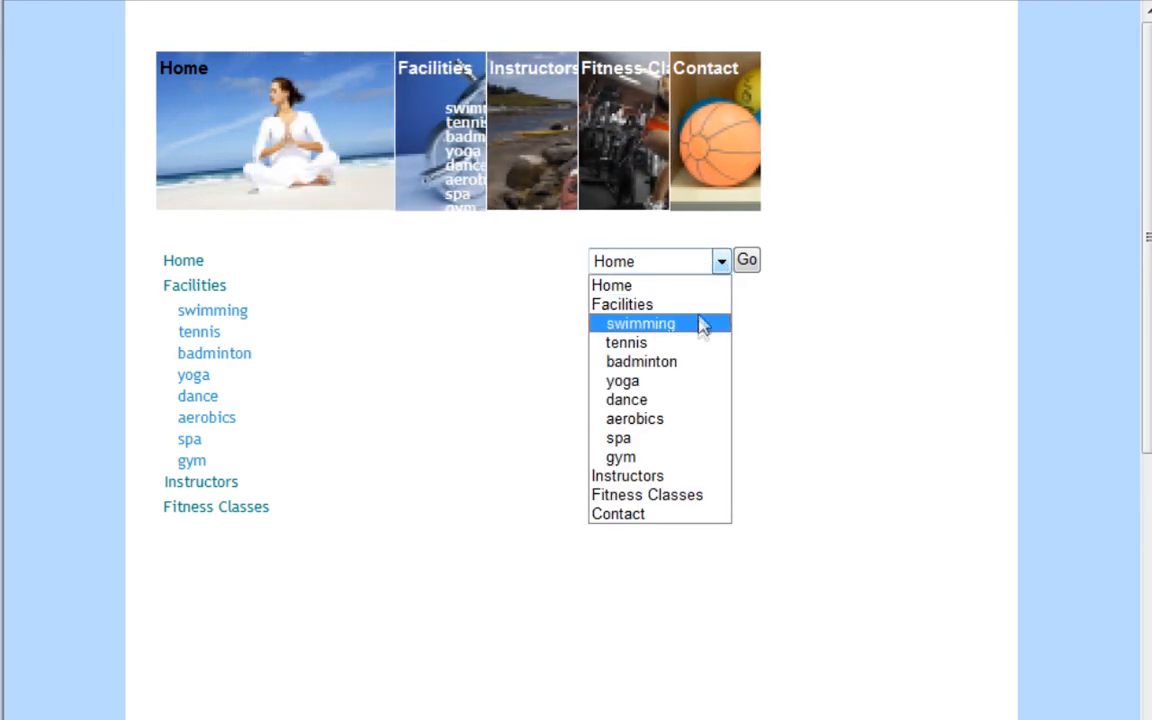
mouse_move(212, 310)
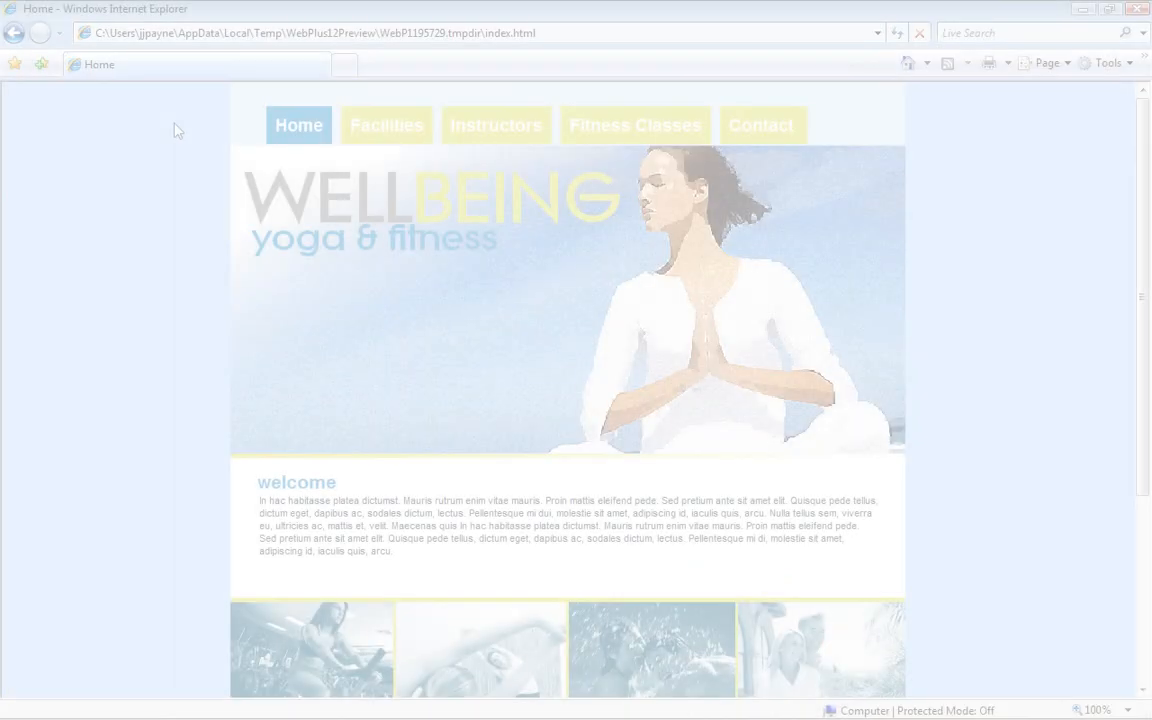
Go to Facilities in the preview and open the badminton subpage.
left_click(386, 125)
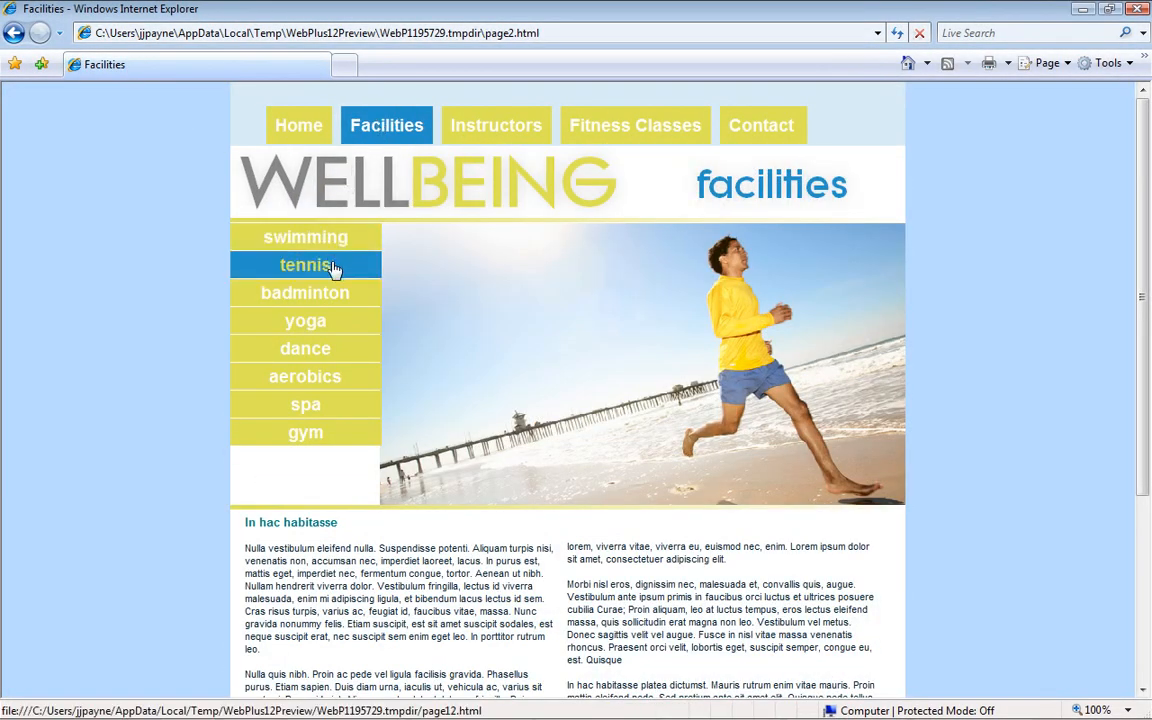
left_click(305, 292)
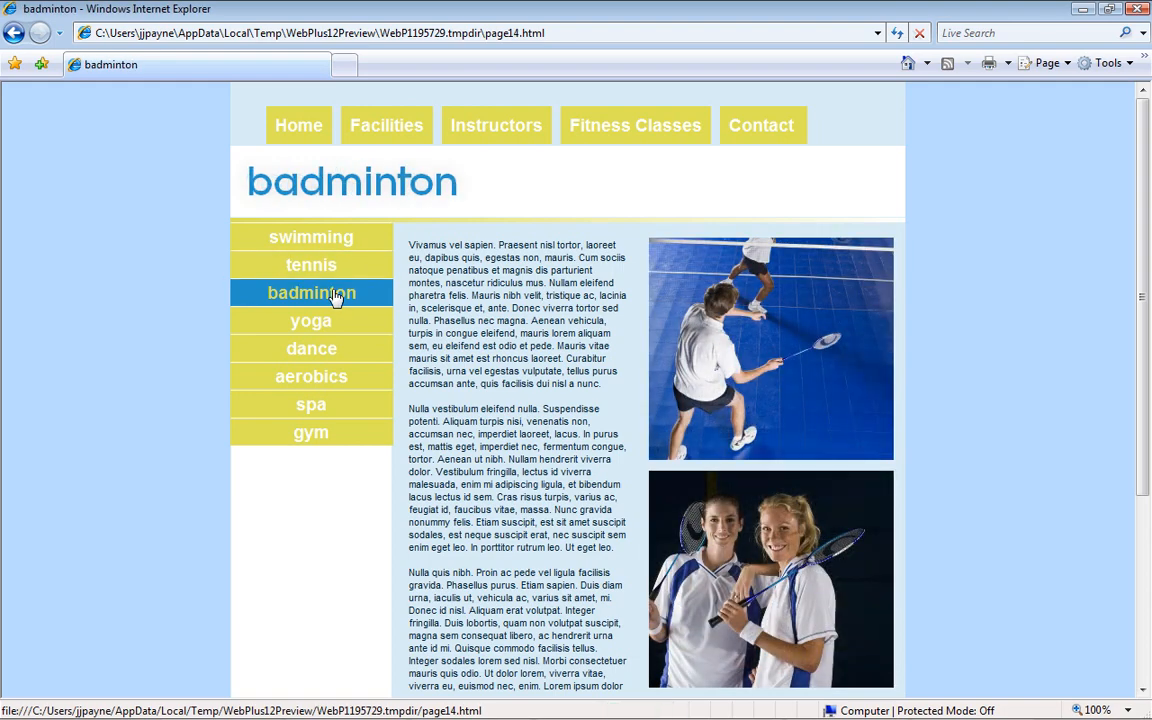